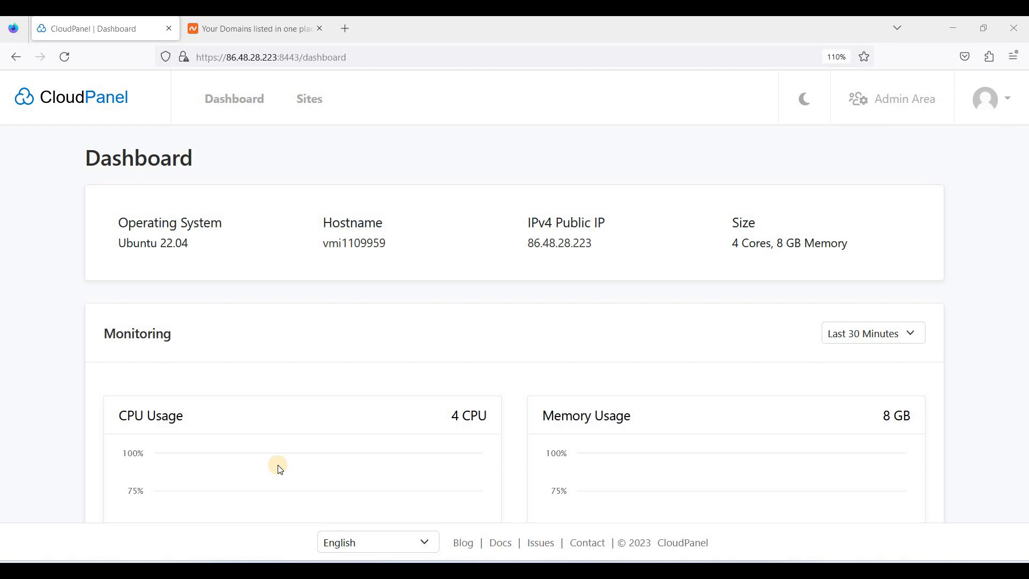
{"action": "mouse_move", "coordinate": [326, 328]}
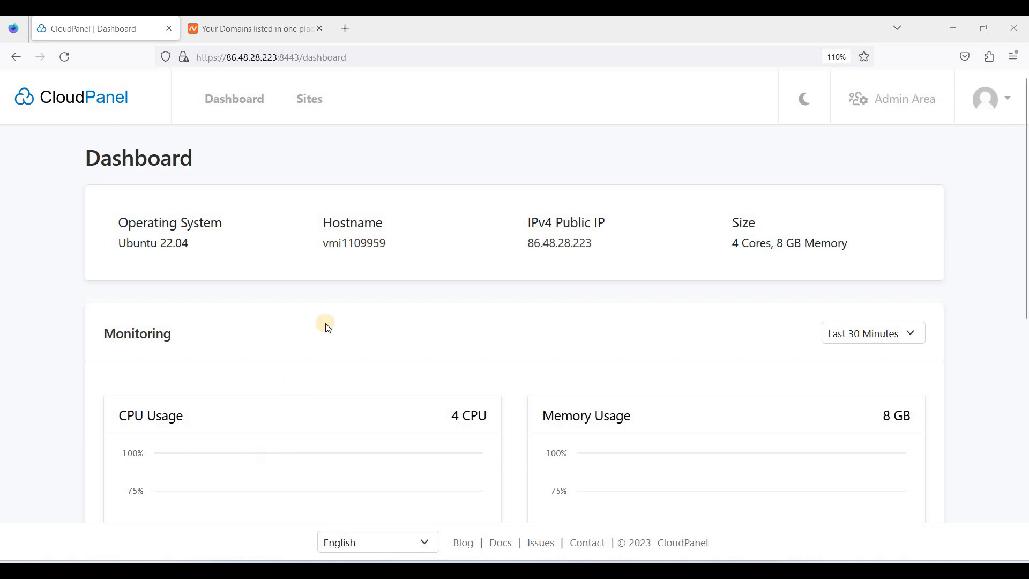
{"action": "mouse_move", "coordinate": [278, 110]}
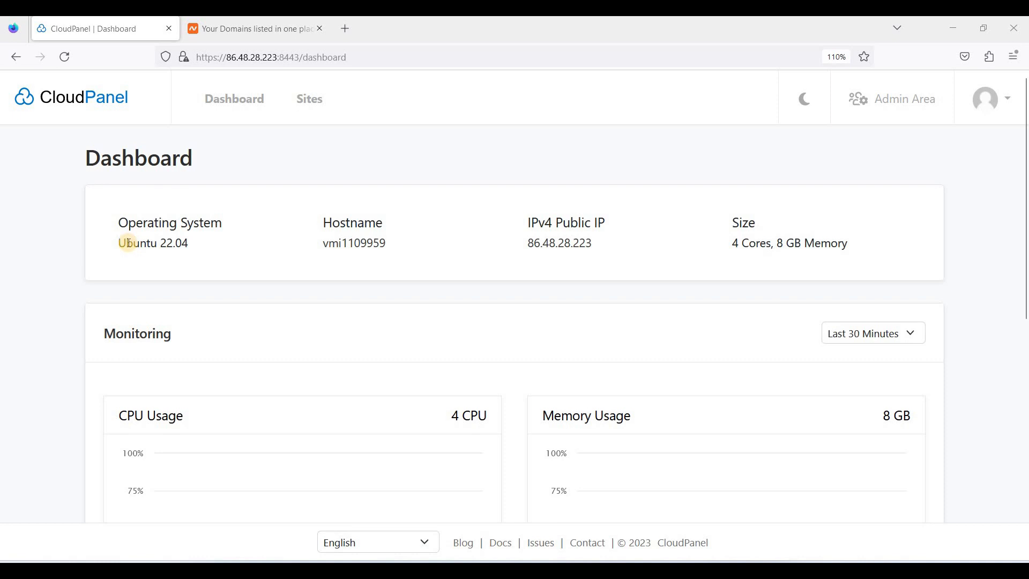
{"action": "mouse_move", "coordinate": [200, 268]}
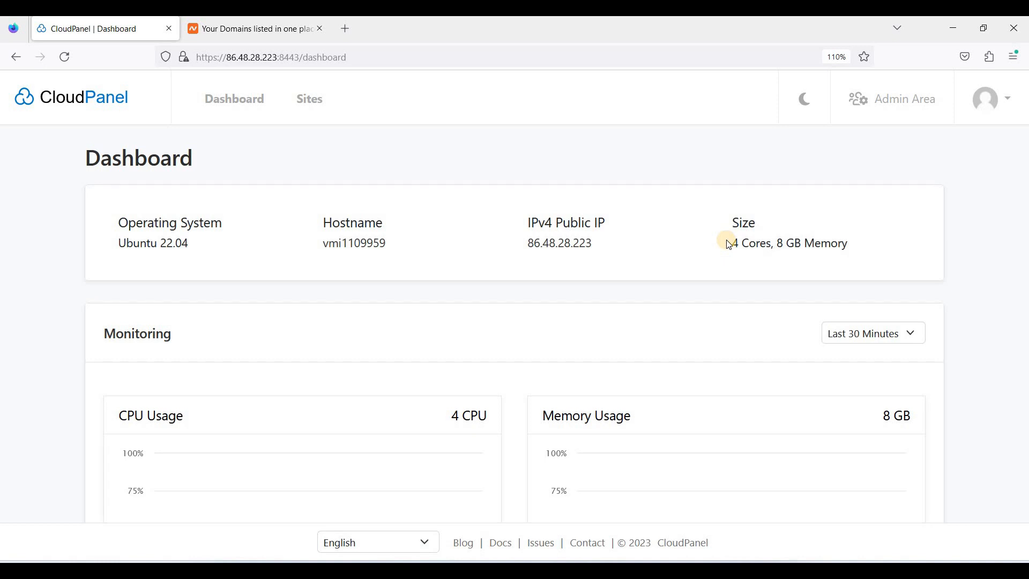
{"action": "mouse_move", "coordinate": [609, 221]}
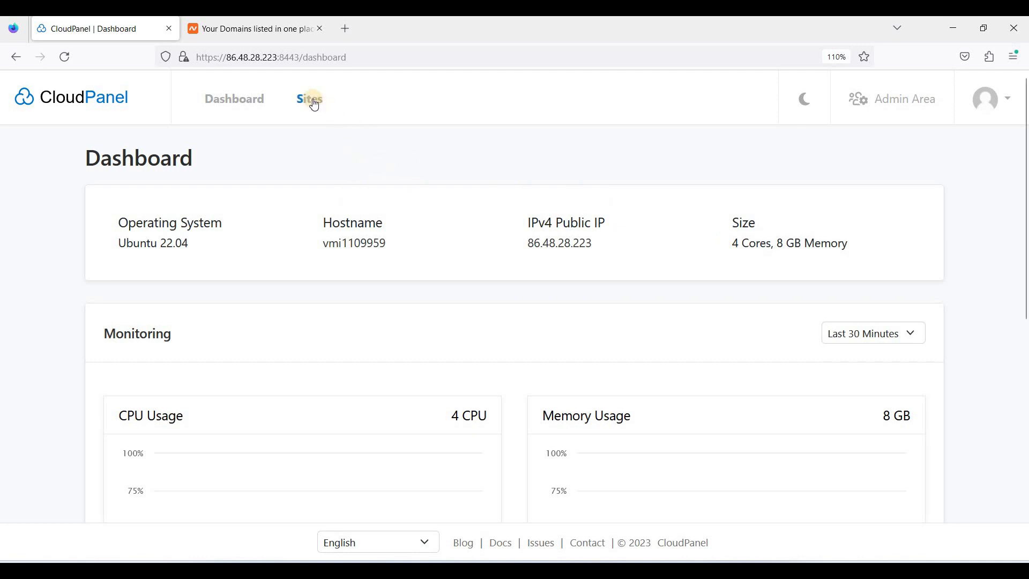
From the Sites page, start adding a new site to reach the site-type choice.
{"action": "left_click", "coordinate": [309, 99]}
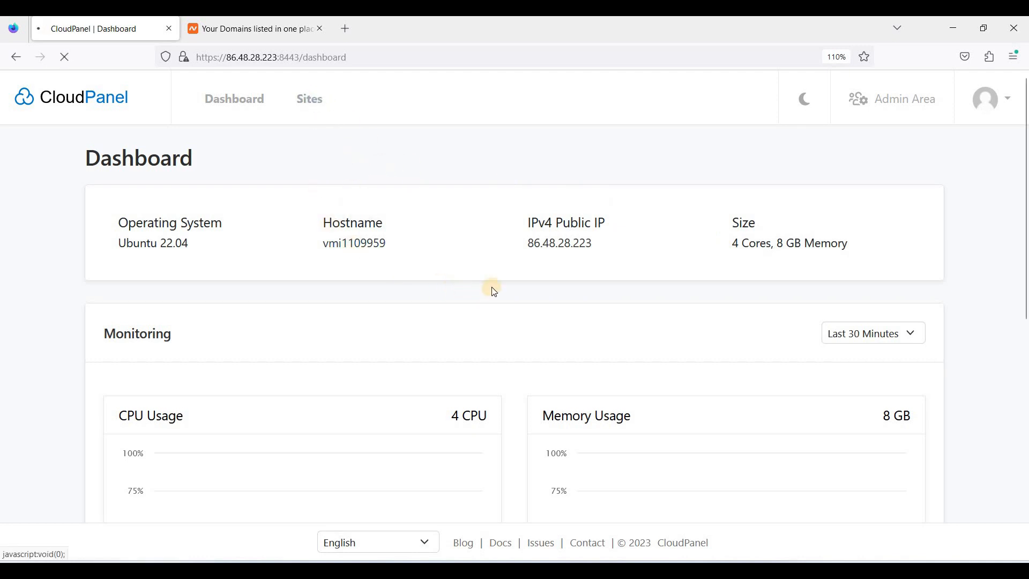
{"action": "left_click", "coordinate": [309, 98]}
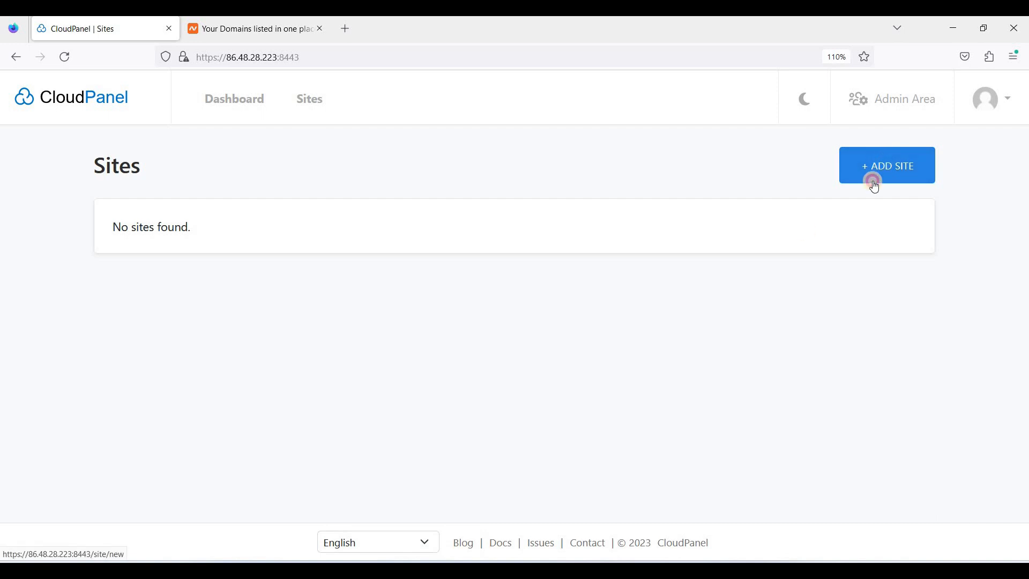
{"action": "left_click", "coordinate": [886, 165]}
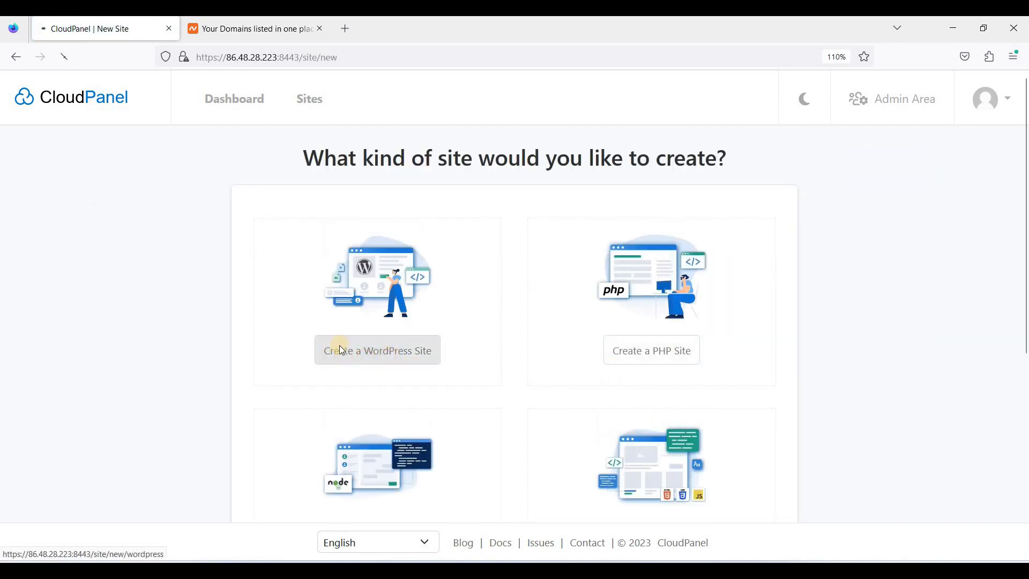
Begin a WordPress site for nexwptest.cyou titled 'First WP Site in CloudPanel'.
{"action": "left_click", "coordinate": [376, 349]}
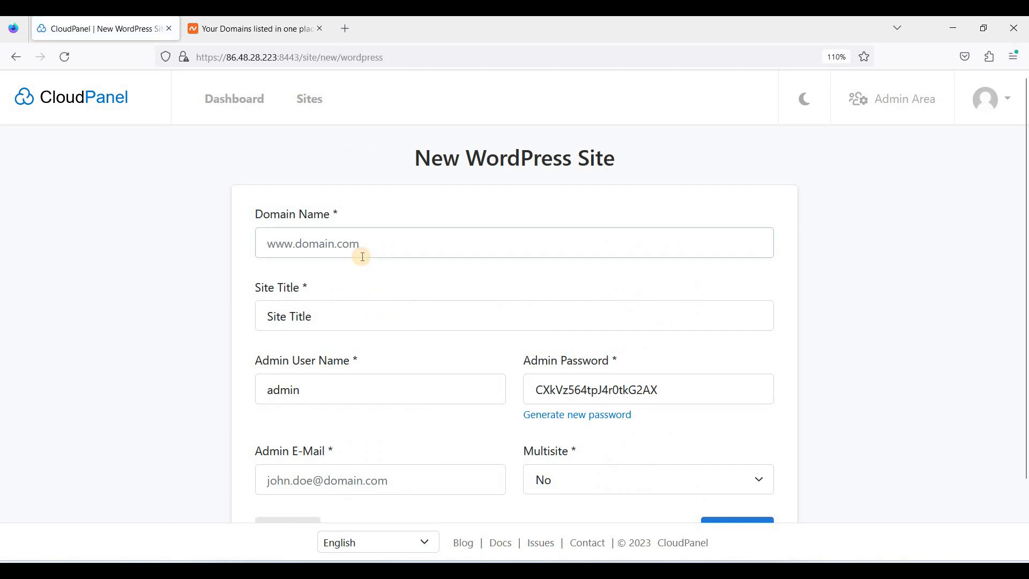
{"action": "type", "text": "nex"}
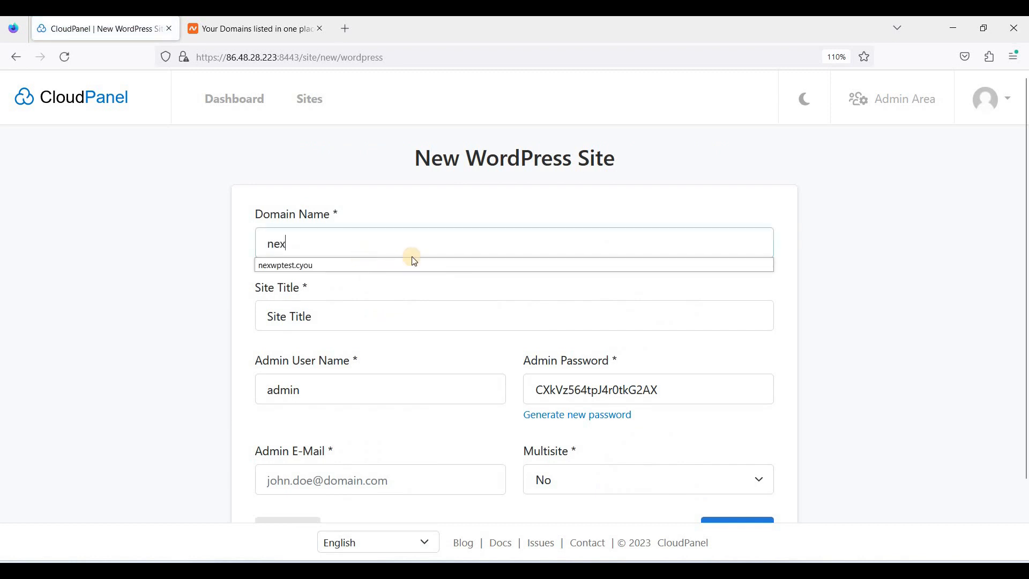
{"action": "left_click", "coordinate": [285, 264]}
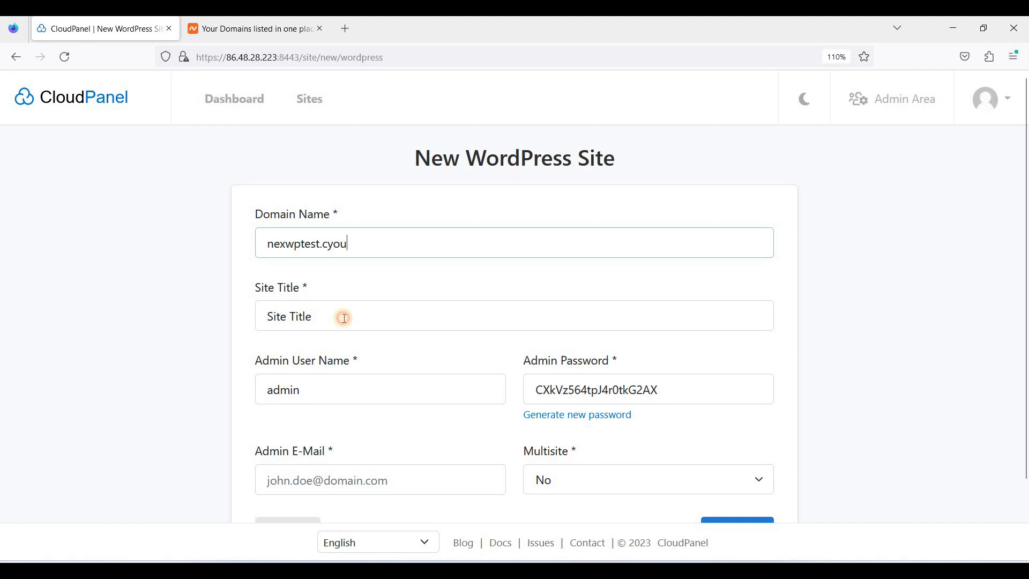
{"action": "double_click", "coordinate": [288, 315]}
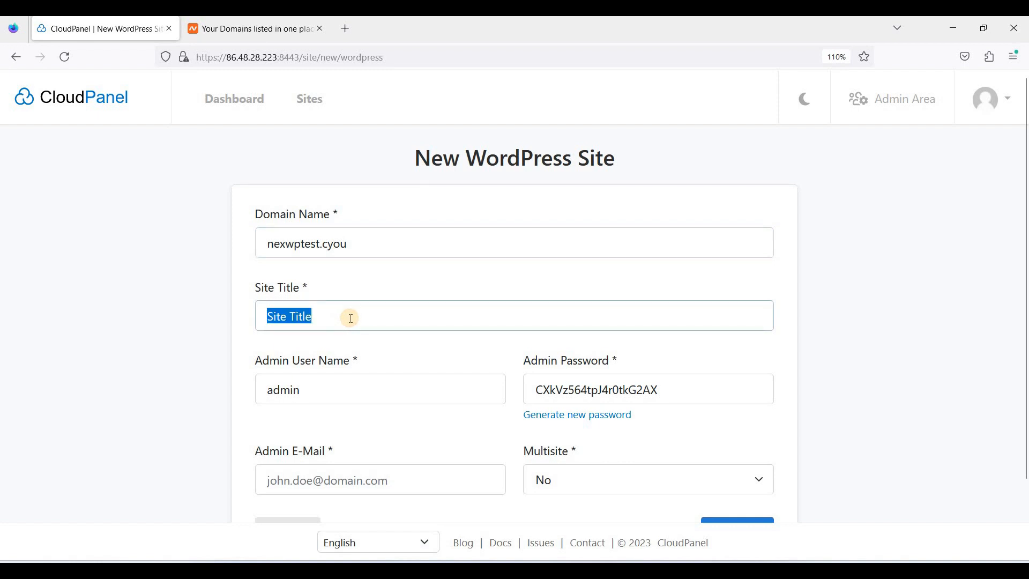
{"action": "type", "text": "First"}
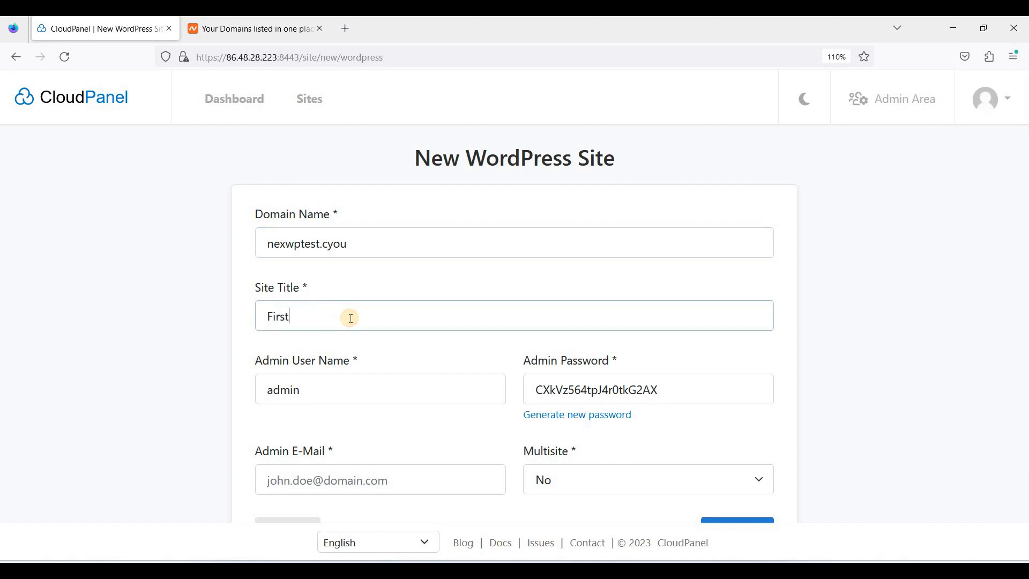
{"action": "type", "text": "WP Si"}
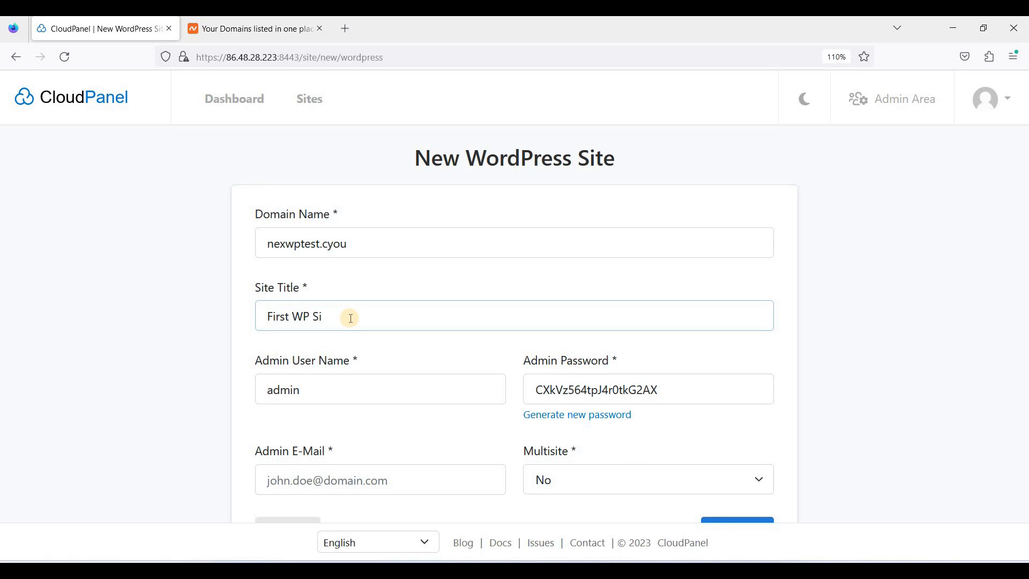
{"action": "type", "text": "te in Cl"}
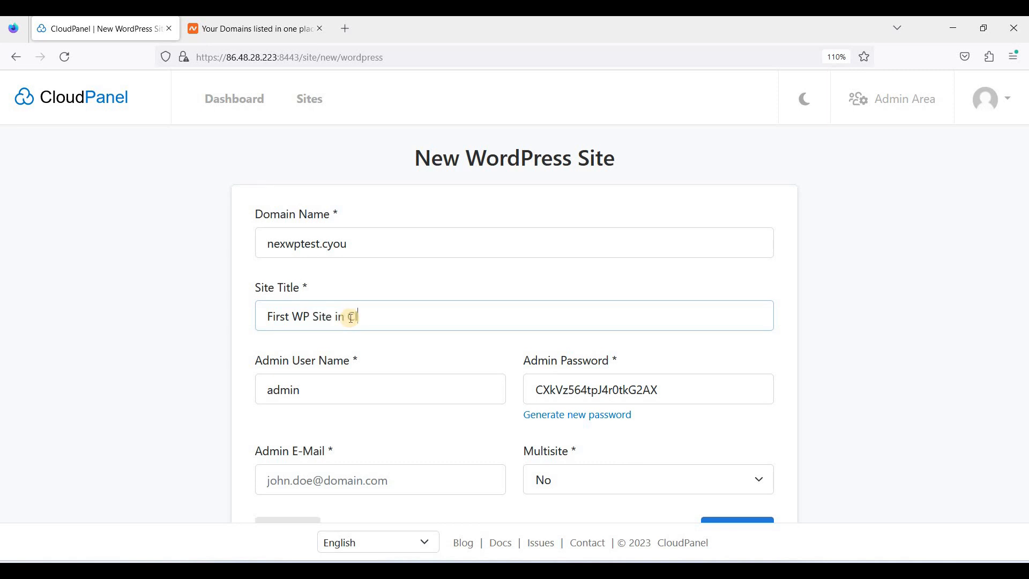
{"action": "type", "text": "CloudPanel"}
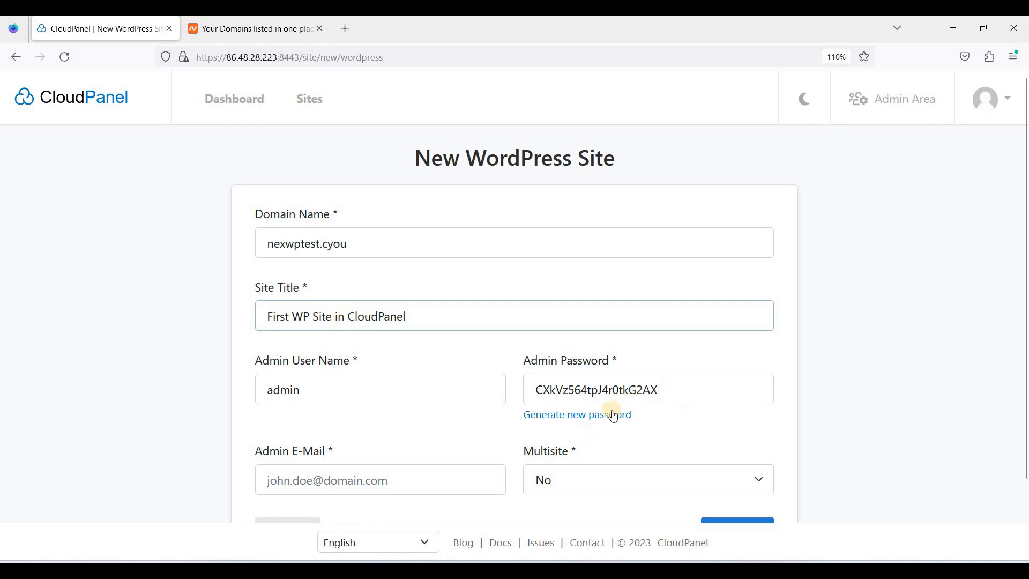
Copy the generated admin password, enter the admin email and create the site.
{"action": "triple_click", "coordinate": [596, 388]}
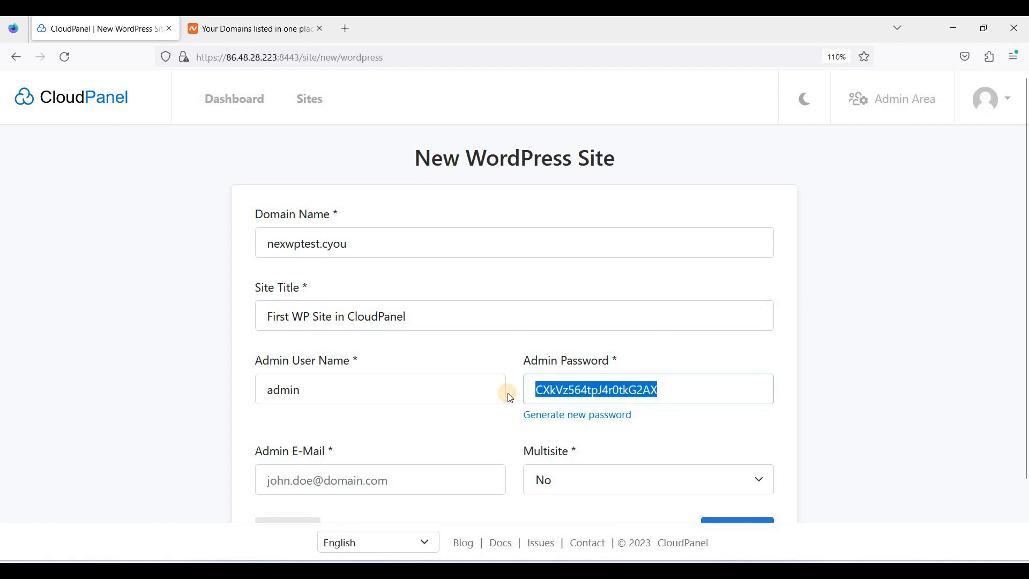
{"action": "scroll", "scroll_direction": "down", "scroll_amount": 3}
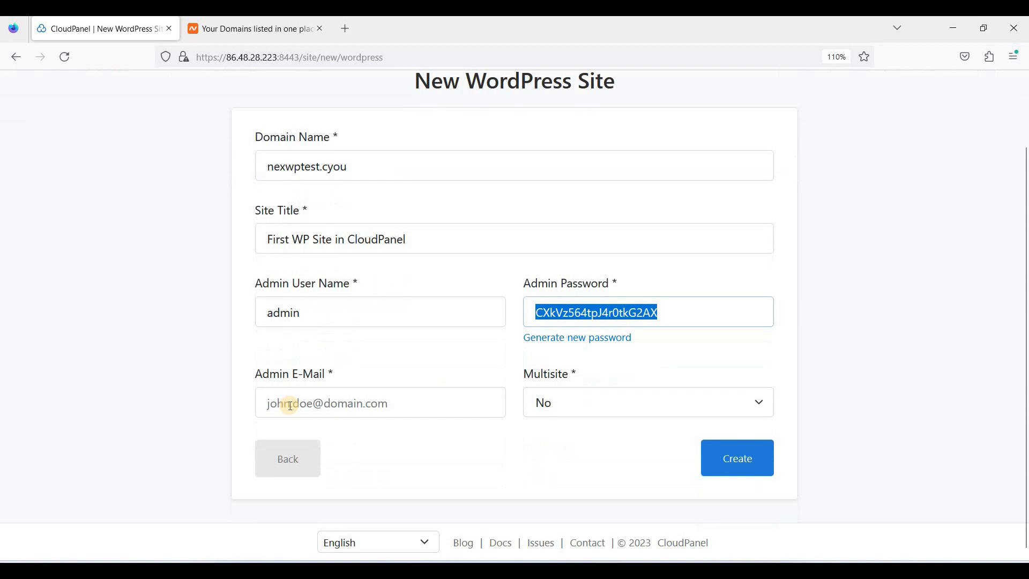
{"action": "left_click", "coordinate": [379, 402]}
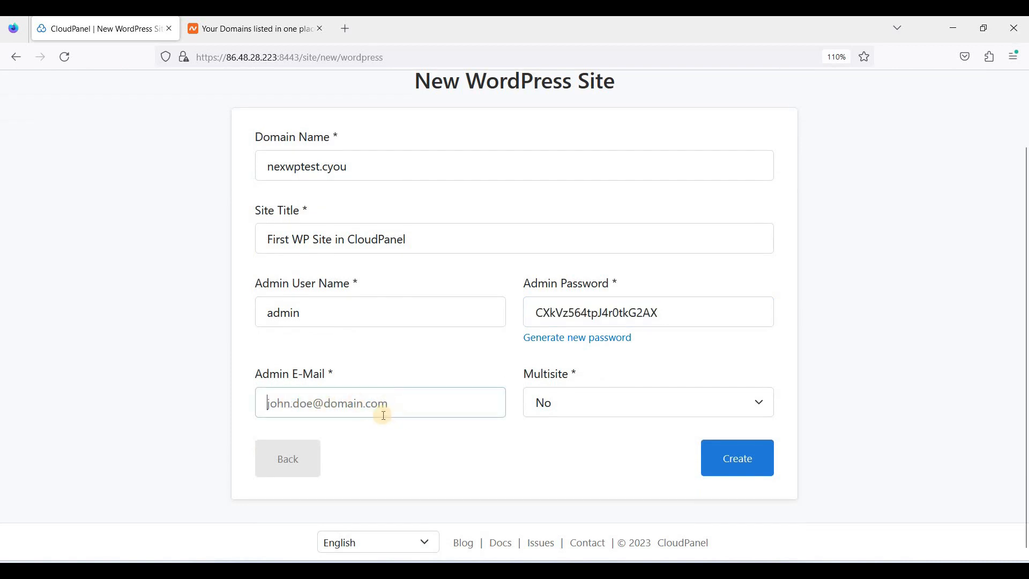
{"action": "left_click", "coordinate": [736, 457]}
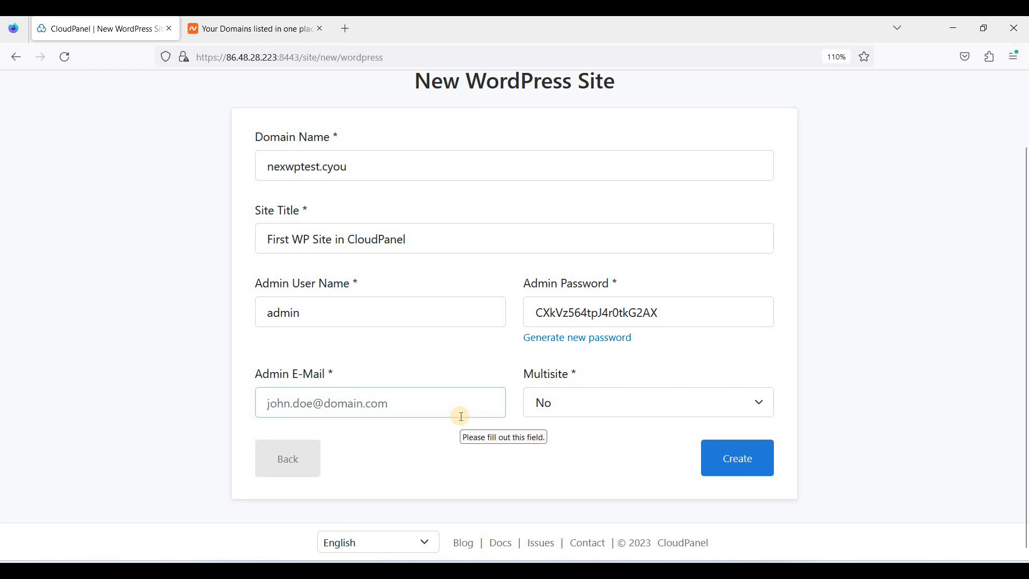
{"action": "left_click", "coordinate": [379, 401]}
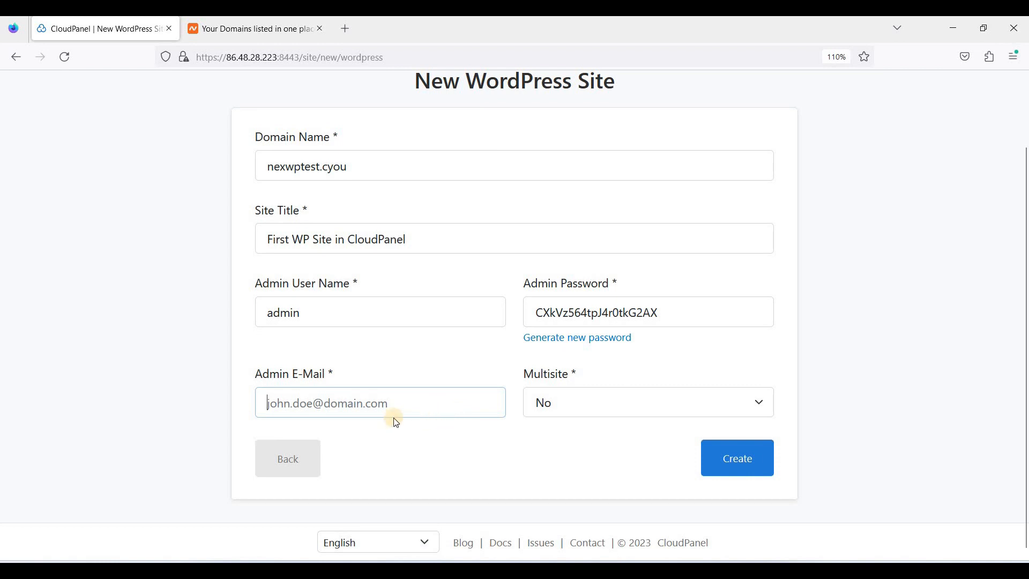
{"action": "left_click", "coordinate": [735, 457]}
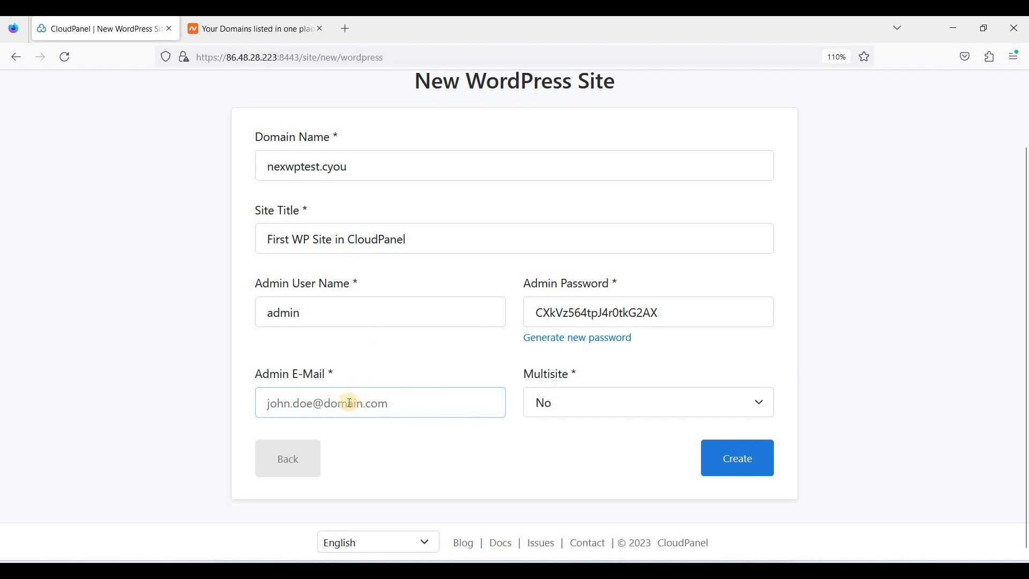
{"action": "left_click", "coordinate": [736, 458]}
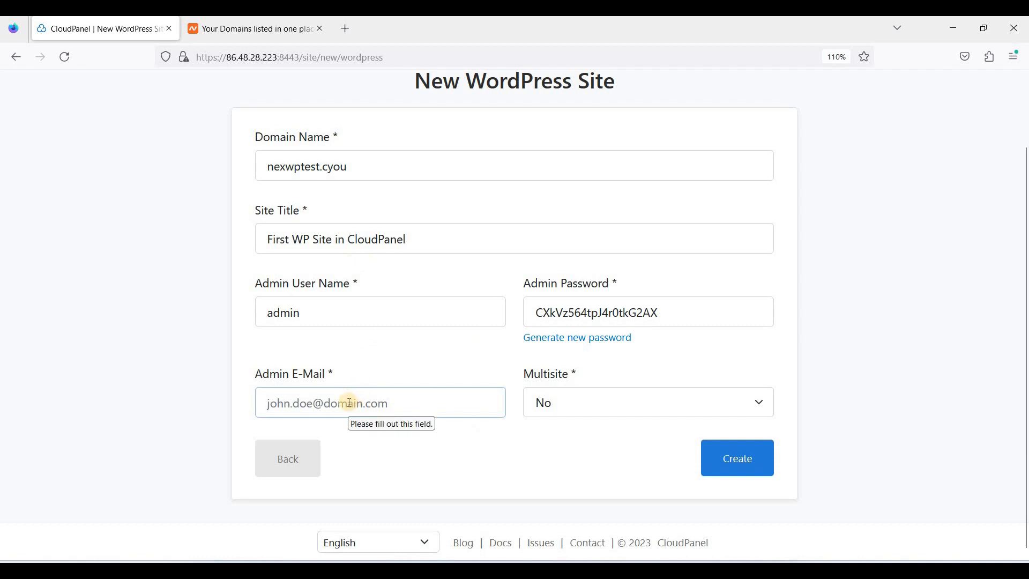
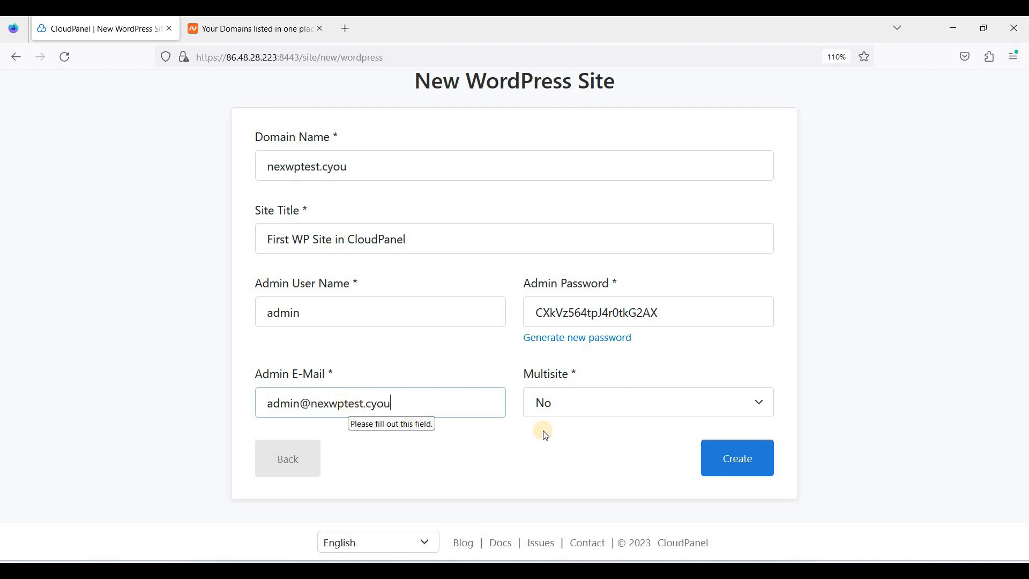
{"action": "left_click", "coordinate": [736, 458]}
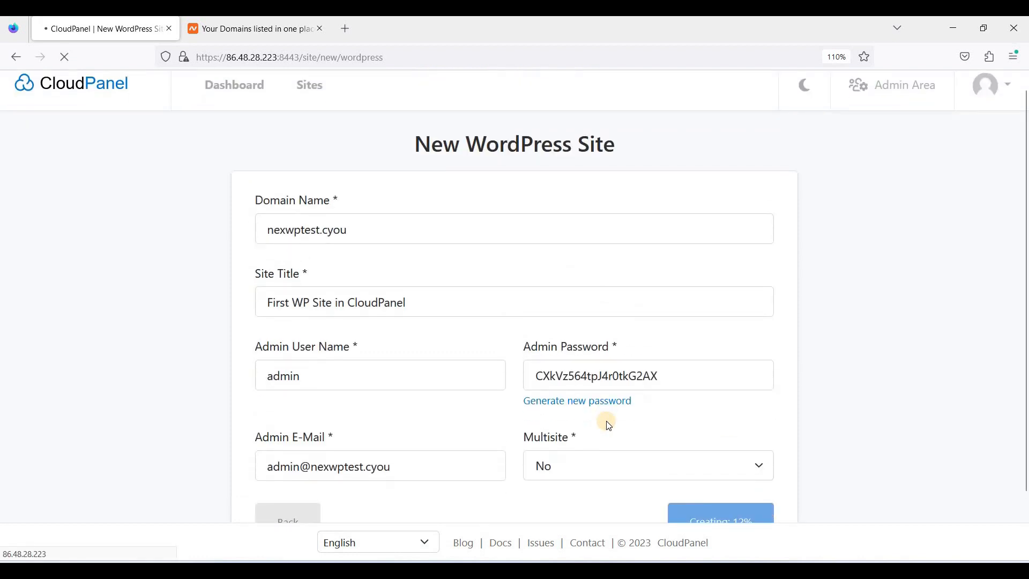
Review the created site's credentials and select the WordPress admin URL.
{"action": "scroll", "scroll_direction": "down", "scroll_amount": 3}
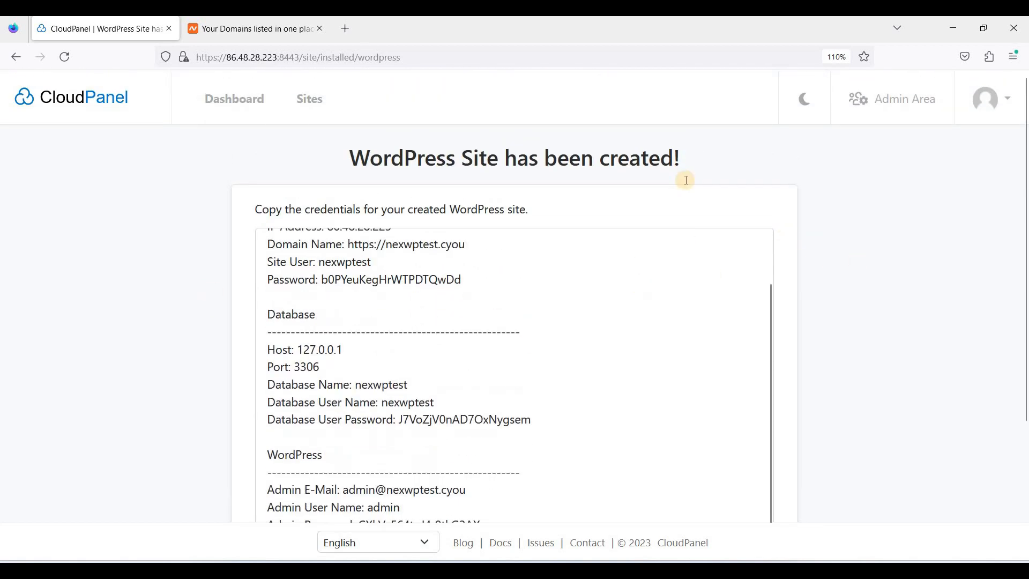
{"action": "scroll", "scroll_direction": "down", "scroll_amount": 3}
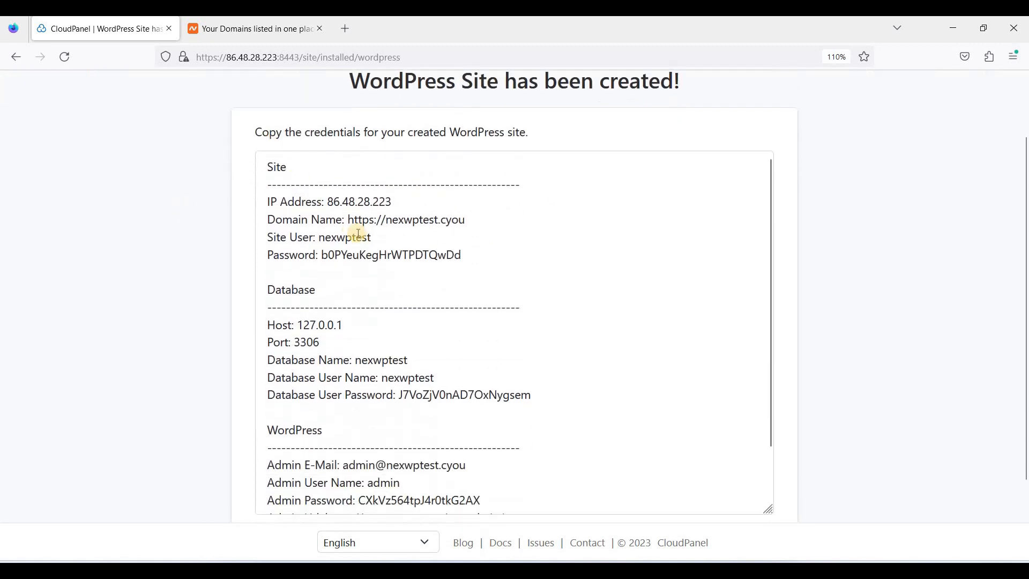
{"action": "scroll", "scroll_direction": "down", "scroll_amount": 3}
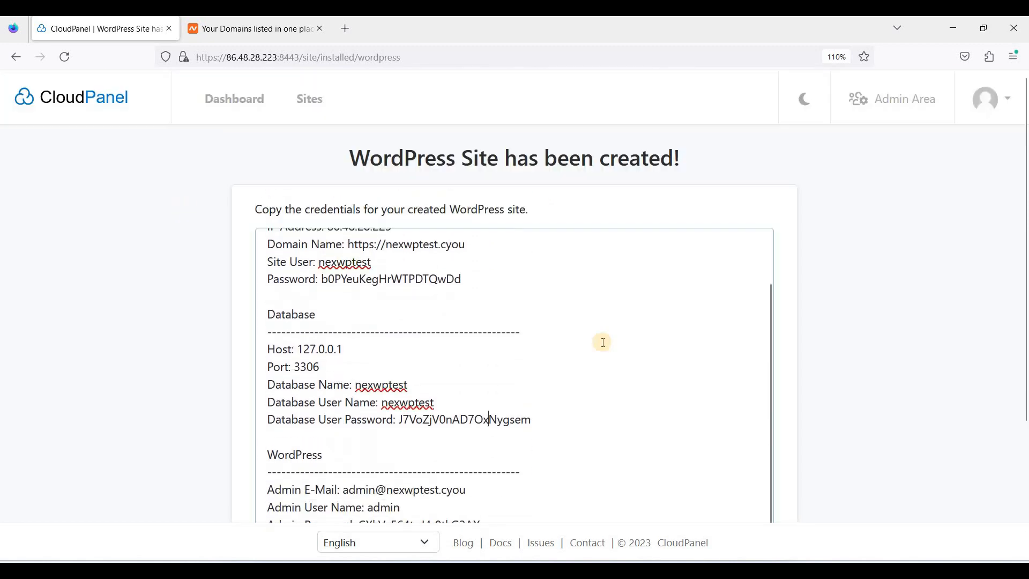
{"action": "scroll", "scroll_direction": "down", "scroll_amount": 3}
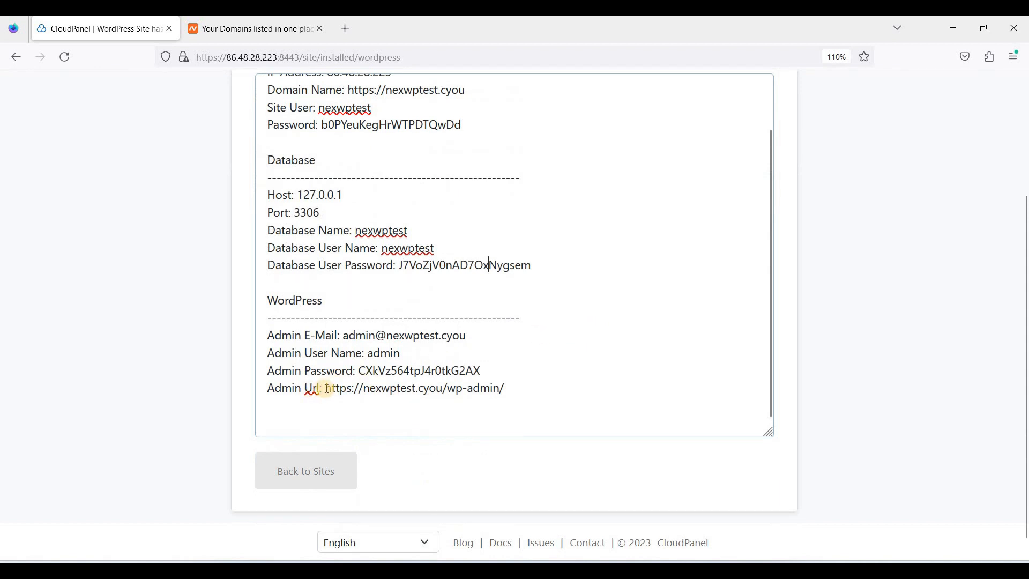
{"action": "double_click", "coordinate": [413, 388]}
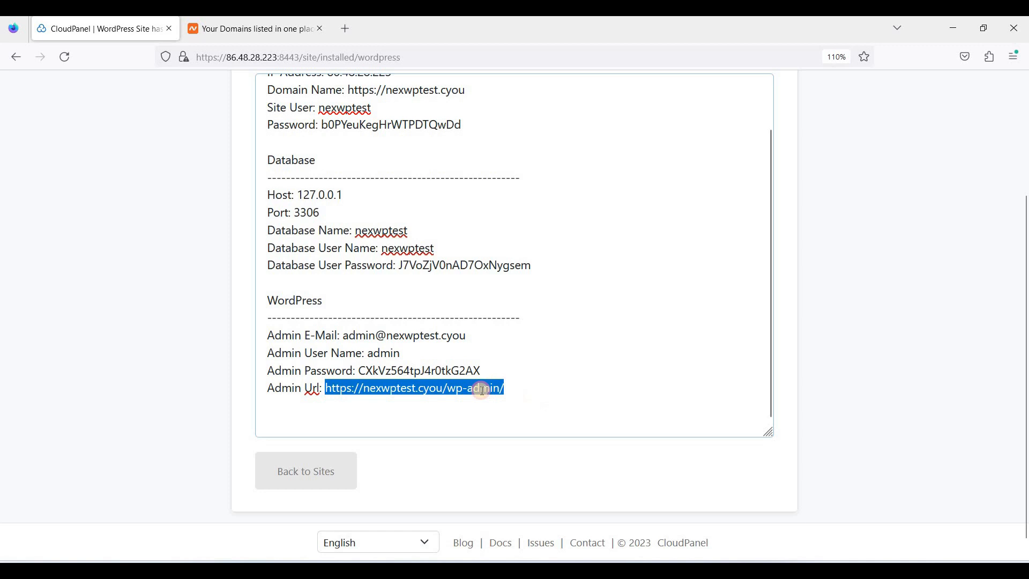
Load the wp-admin URL in a new tab, which shows an HSTS 'Did Not Connect' error.
{"action": "right_click", "coordinate": [479, 388]}
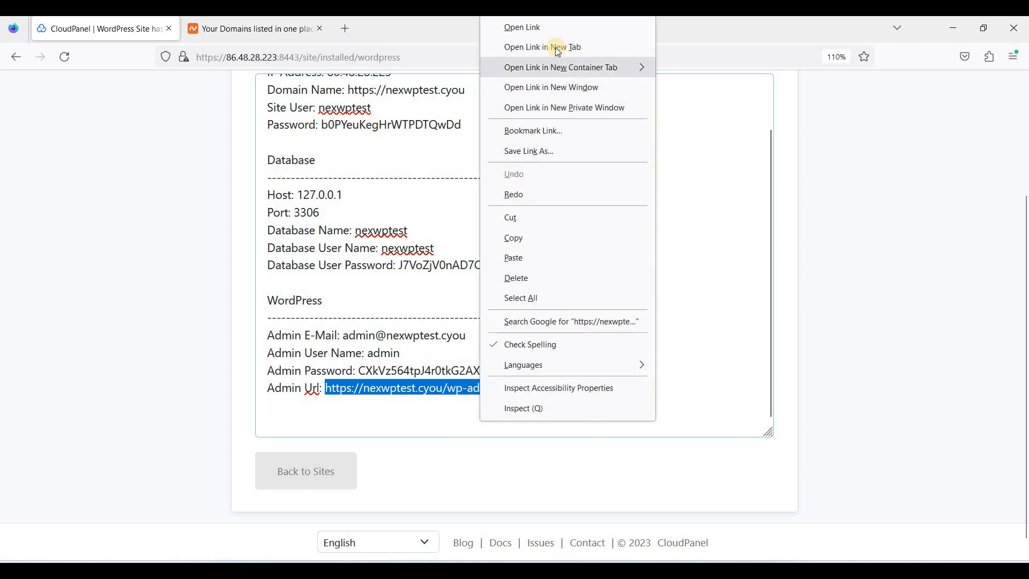
{"action": "left_click", "coordinate": [542, 46]}
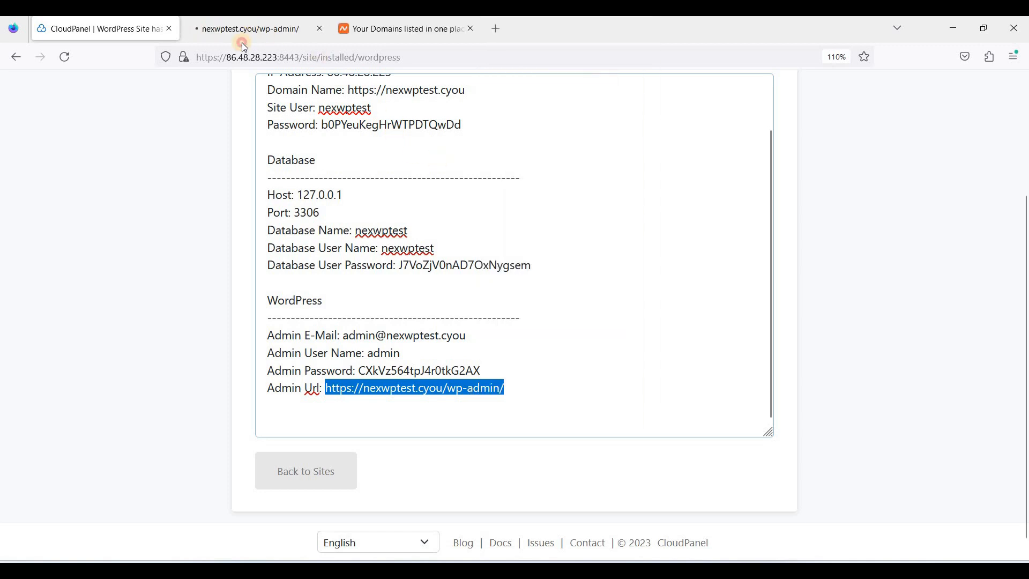
{"action": "left_click", "coordinate": [250, 28]}
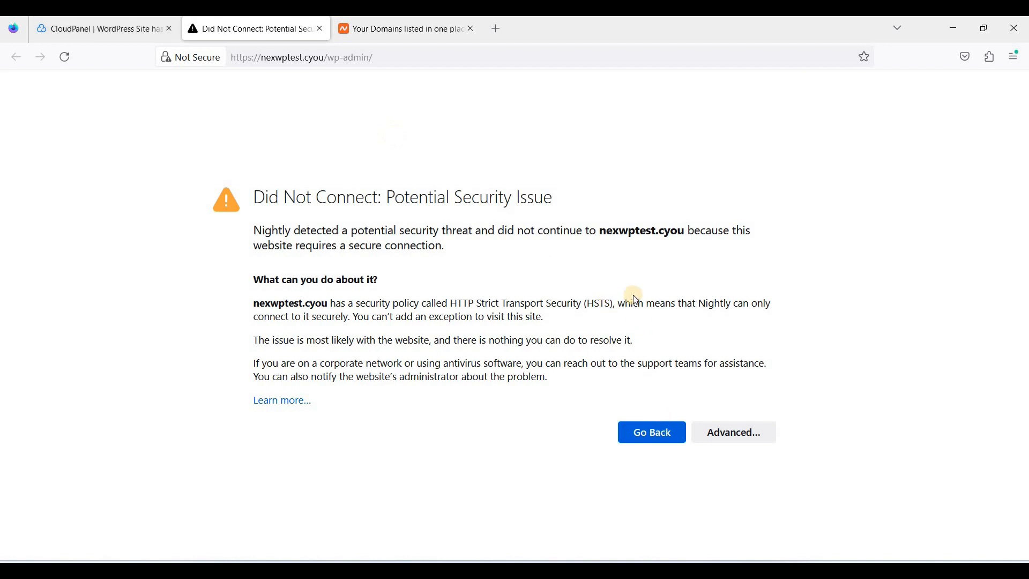
{"action": "mouse_move", "coordinate": [686, 408]}
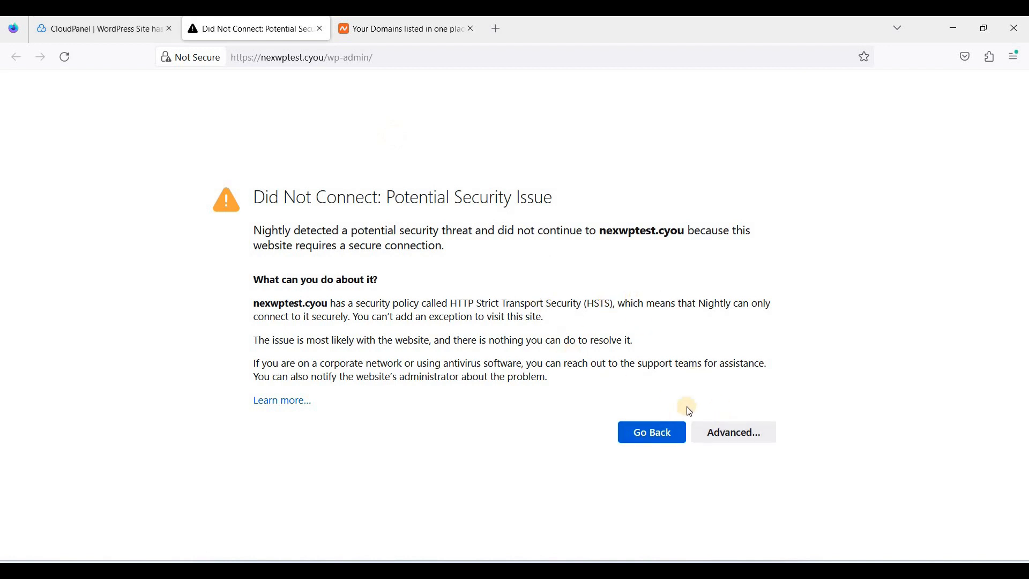
{"action": "mouse_move", "coordinate": [399, 28]}
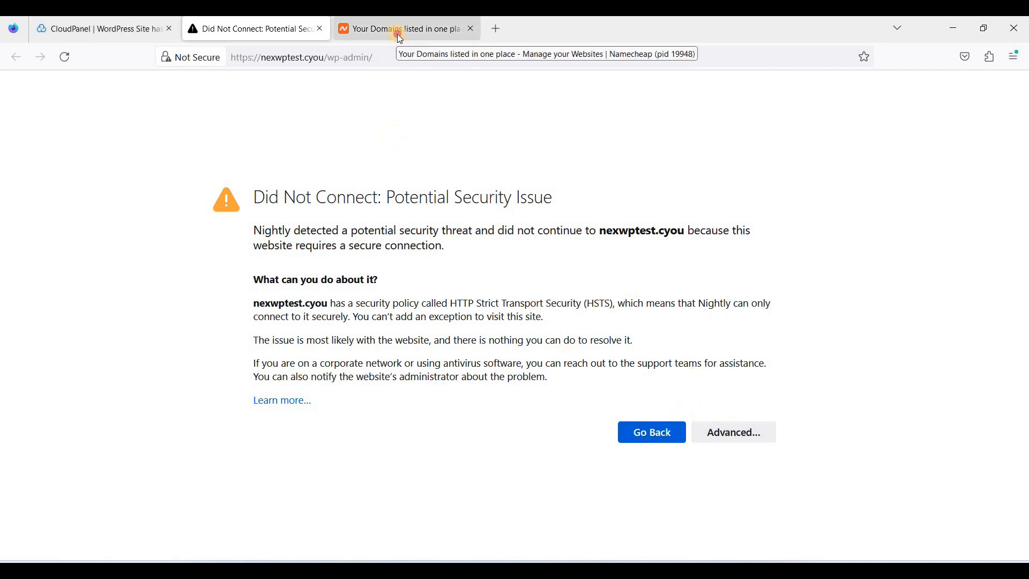
From the Namecheap domain list, manage nexwptest.cyou and view its nameserver options.
{"action": "left_click", "coordinate": [402, 28]}
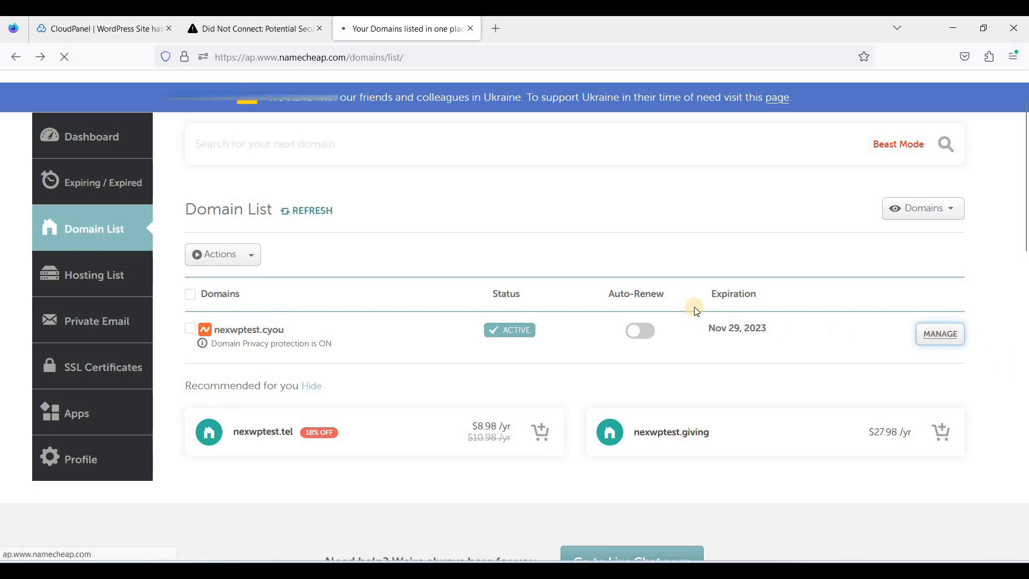
{"action": "left_click", "coordinate": [939, 333]}
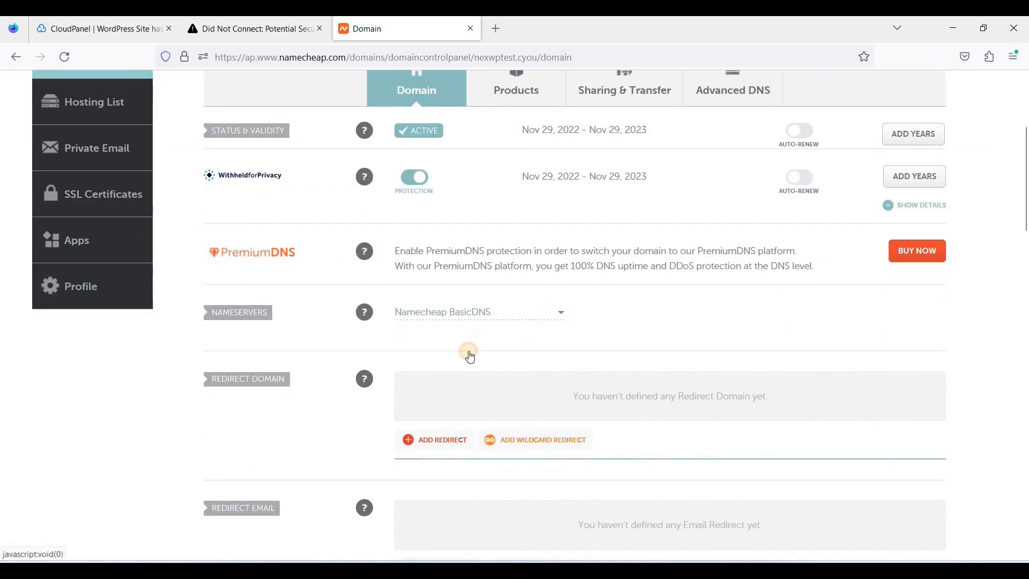
{"action": "left_click", "coordinate": [477, 312]}
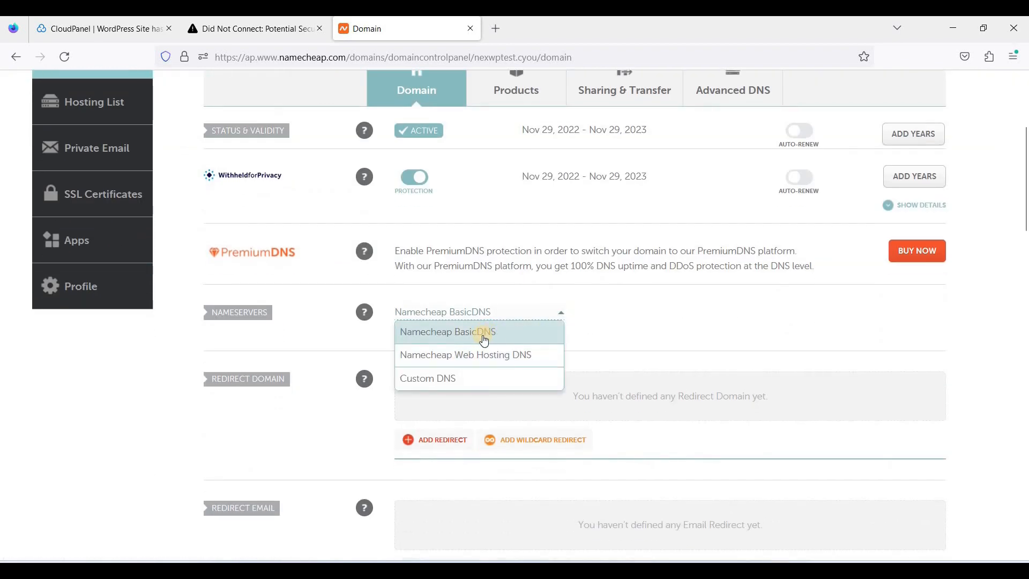
{"action": "left_click", "coordinate": [446, 331]}
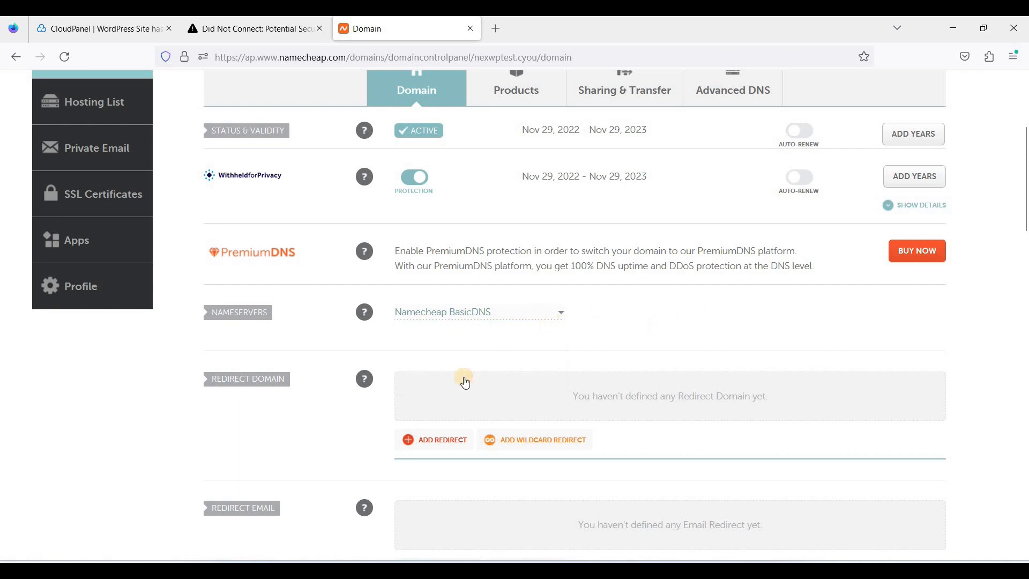
Confirm Namecheap BasicDNS nameservers and dismiss the DNS update notice.
{"action": "left_click", "coordinate": [478, 310]}
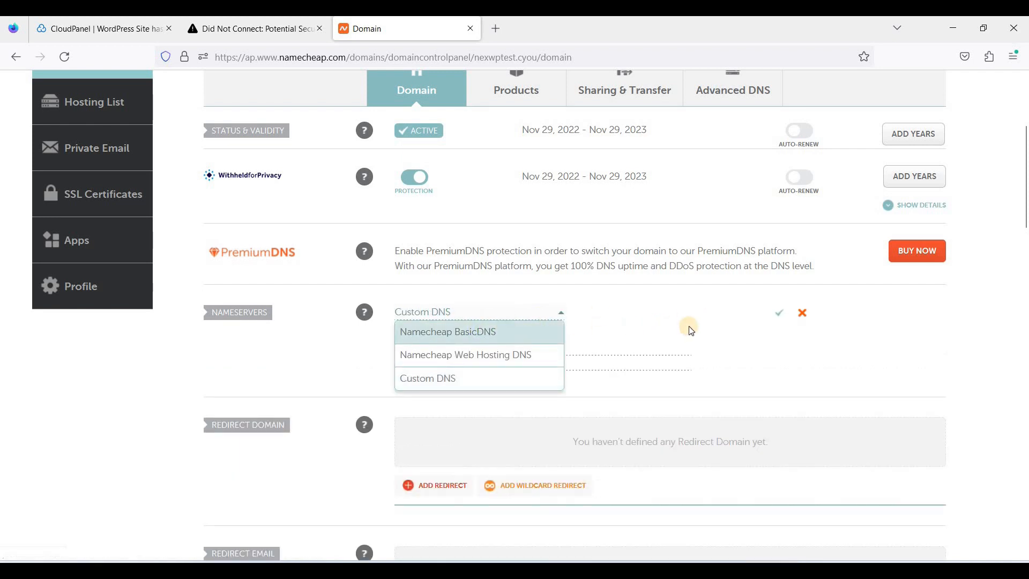
{"action": "left_click", "coordinate": [448, 332]}
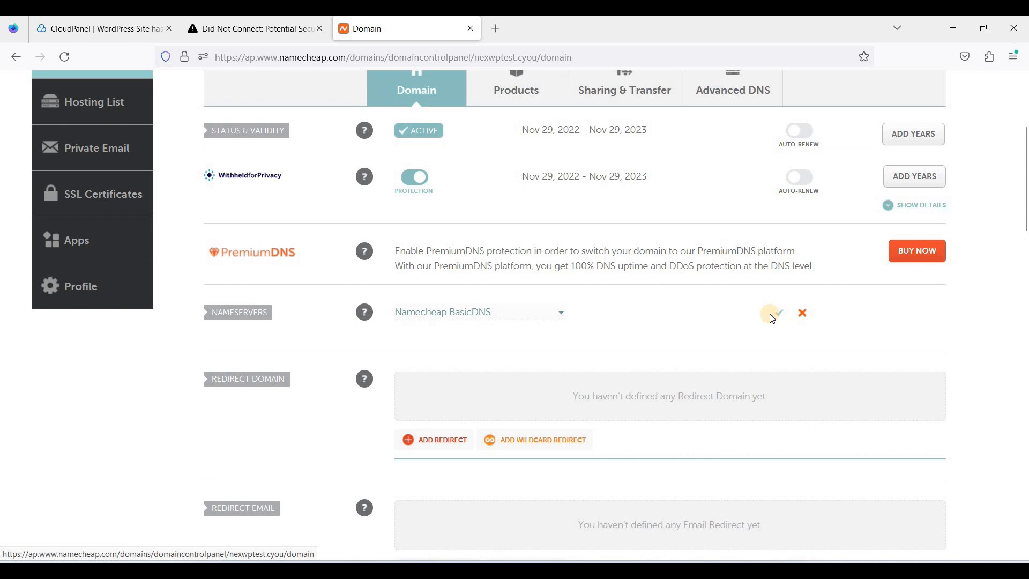
{"action": "left_click", "coordinate": [773, 313]}
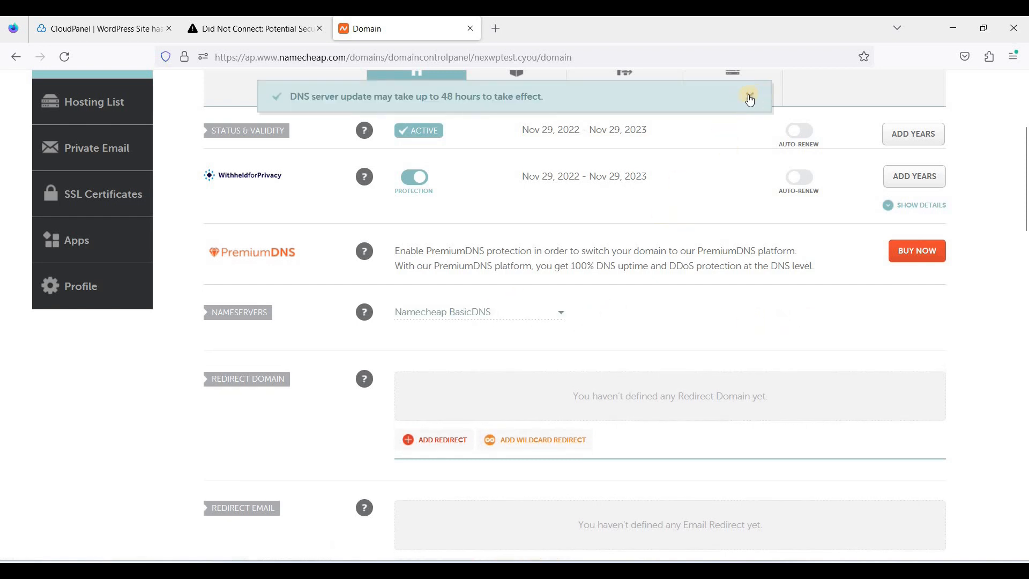
{"action": "left_click", "coordinate": [731, 276]}
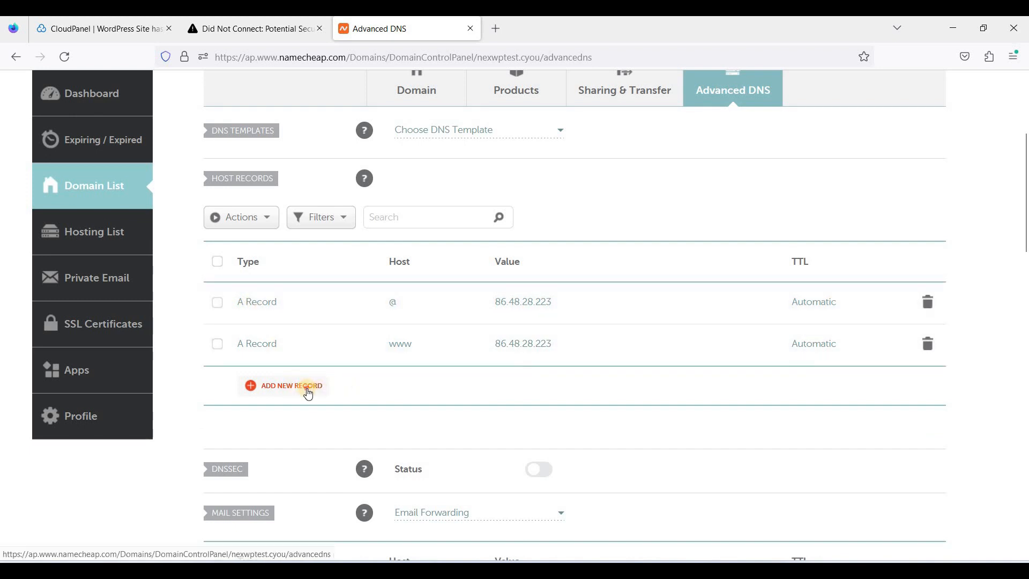
Add a new A record with host www, then return to the CloudPanel credentials.
{"action": "left_click", "coordinate": [282, 385]}
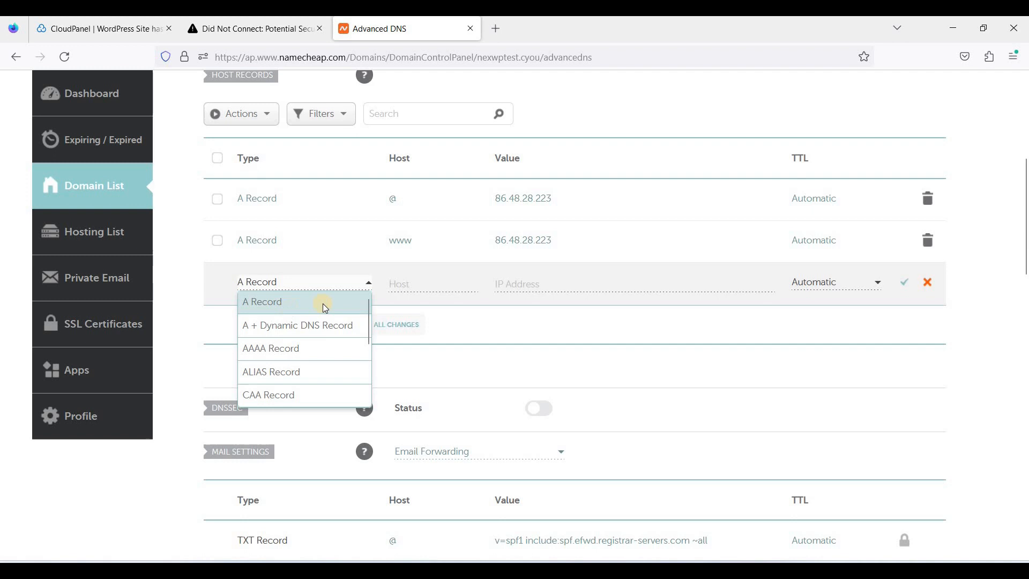
{"action": "left_click", "coordinate": [262, 301]}
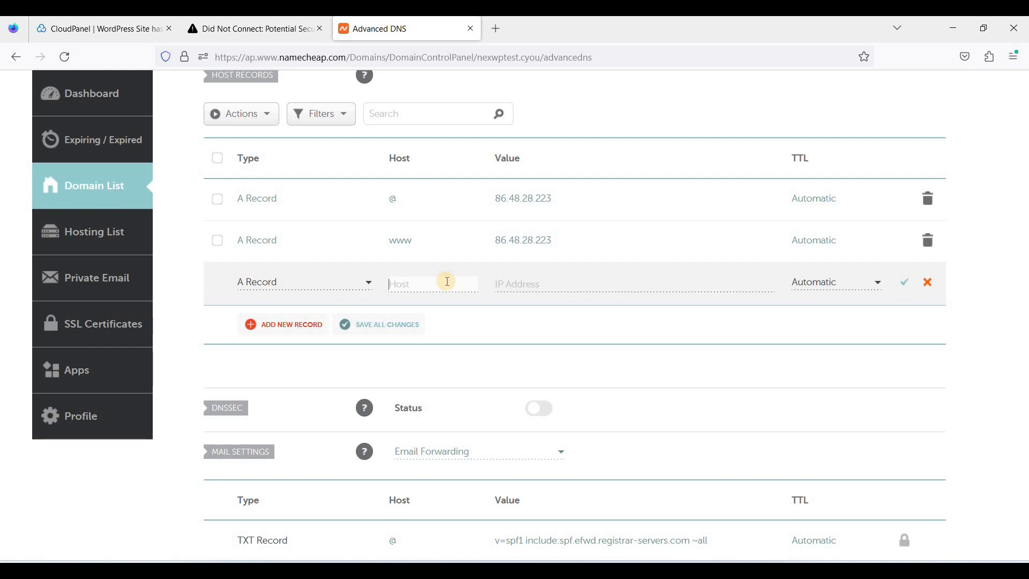
{"action": "type", "text": "@"}
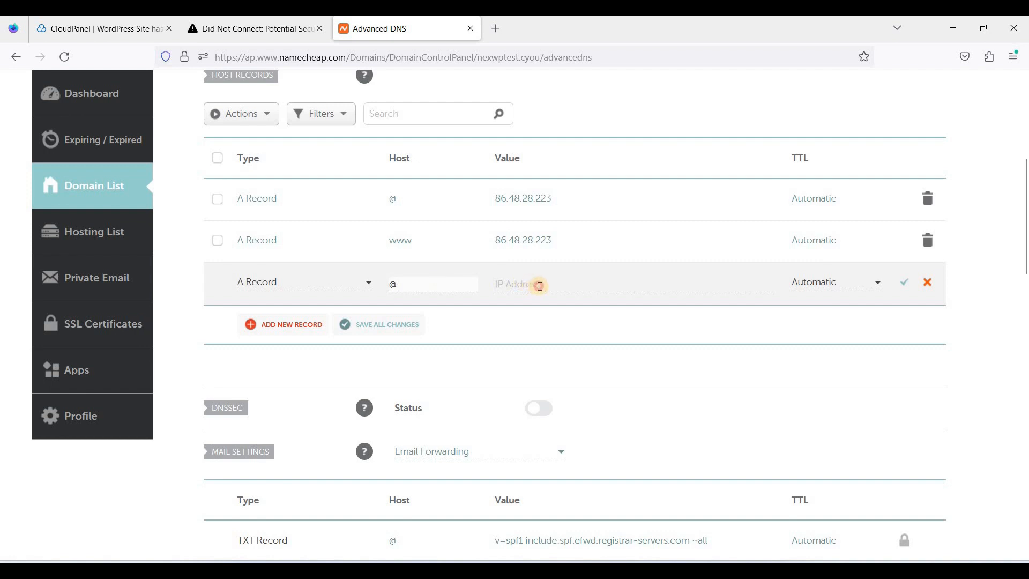
{"action": "double_click", "coordinate": [392, 283]}
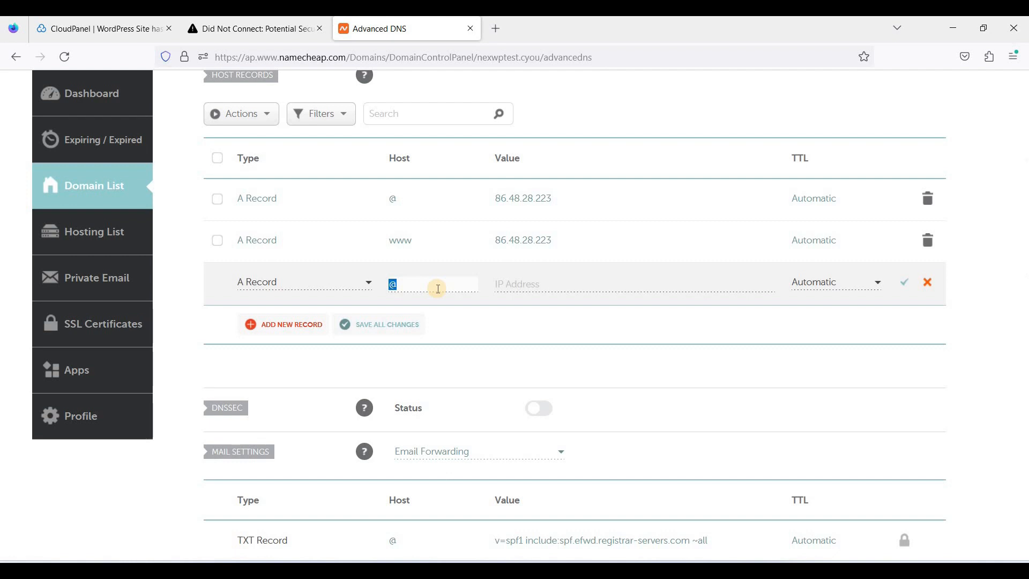
{"action": "type", "text": "www"}
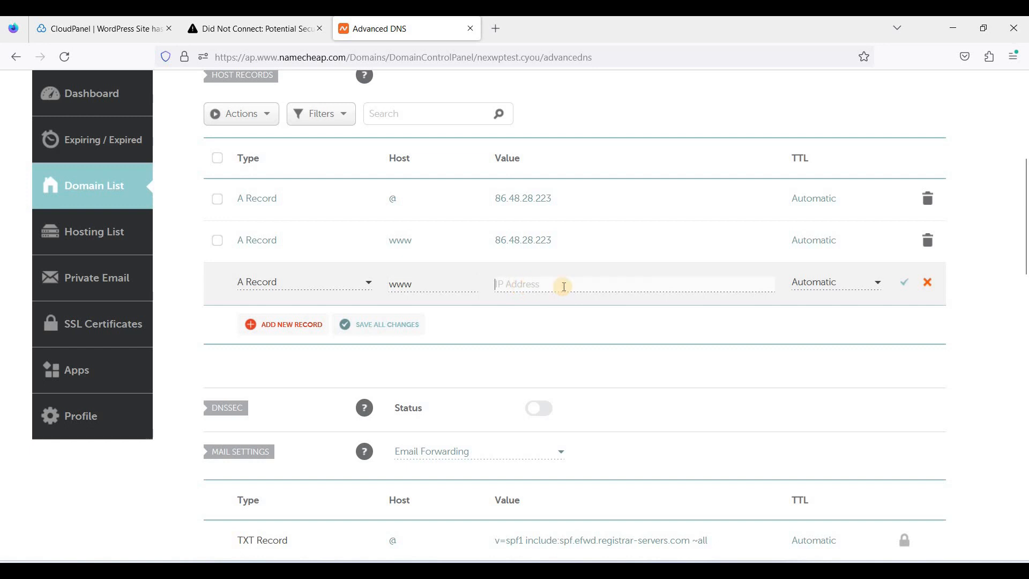
{"action": "left_click", "coordinate": [927, 282]}
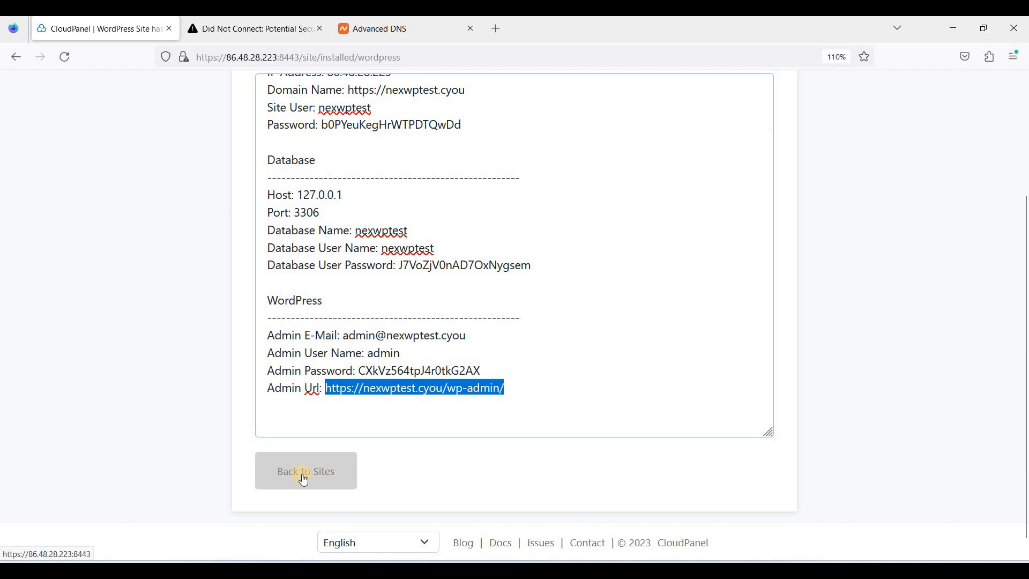
Manage nexwptest.cyou and reach its SSL/TLS certificate actions.
{"action": "left_click", "coordinate": [305, 471]}
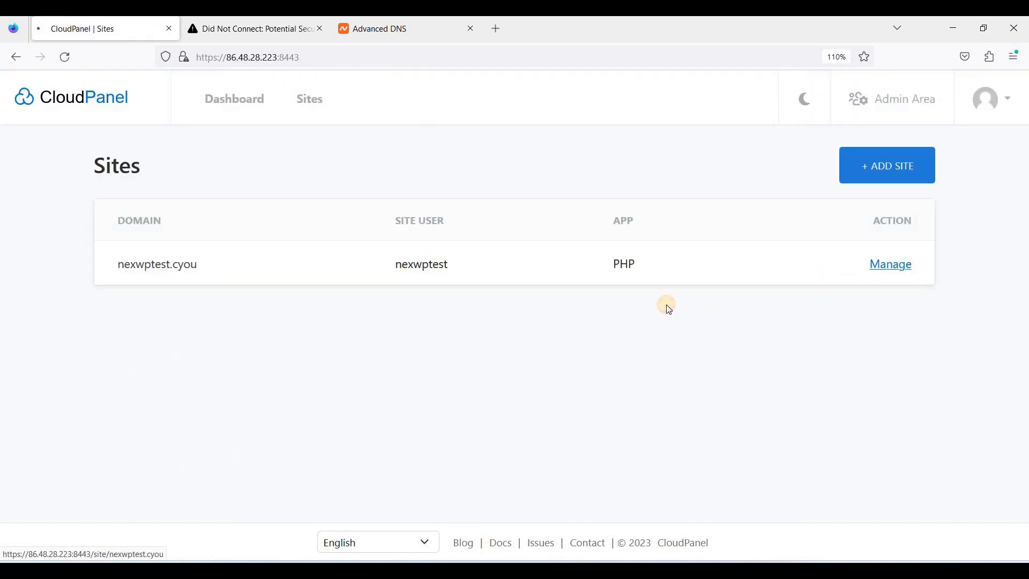
{"action": "left_click", "coordinate": [889, 264]}
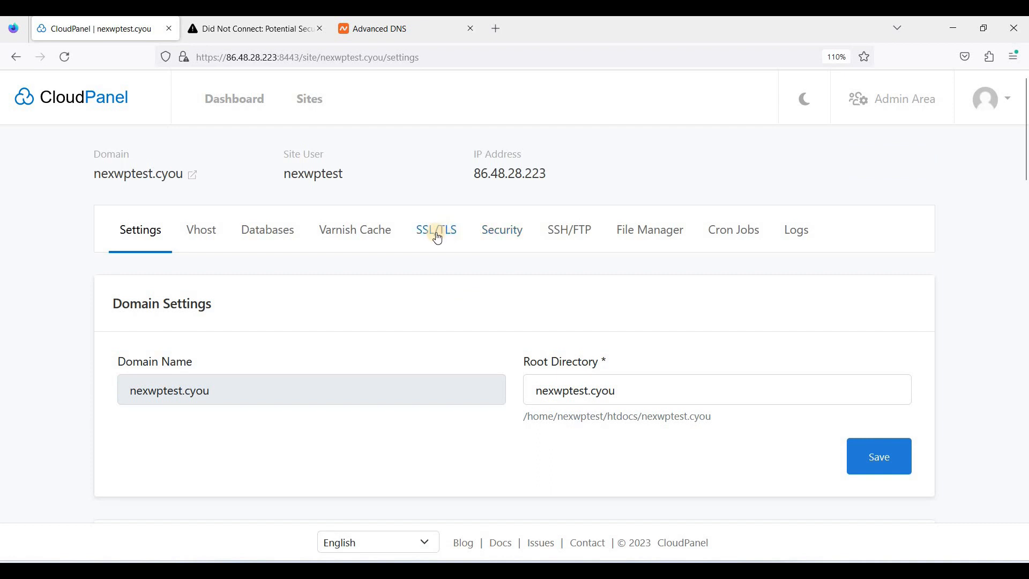
{"action": "left_click", "coordinate": [435, 229]}
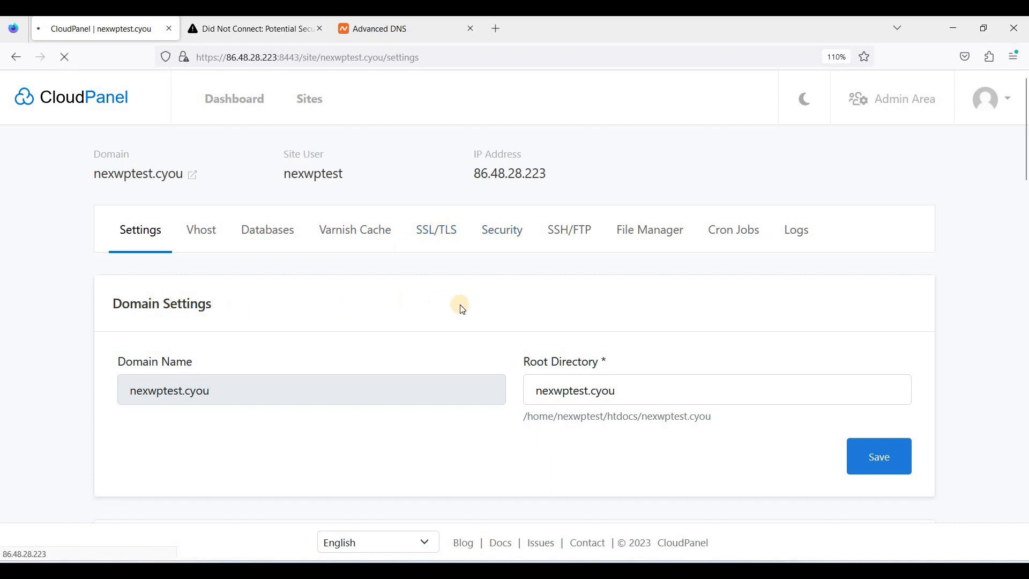
{"action": "left_click", "coordinate": [435, 229]}
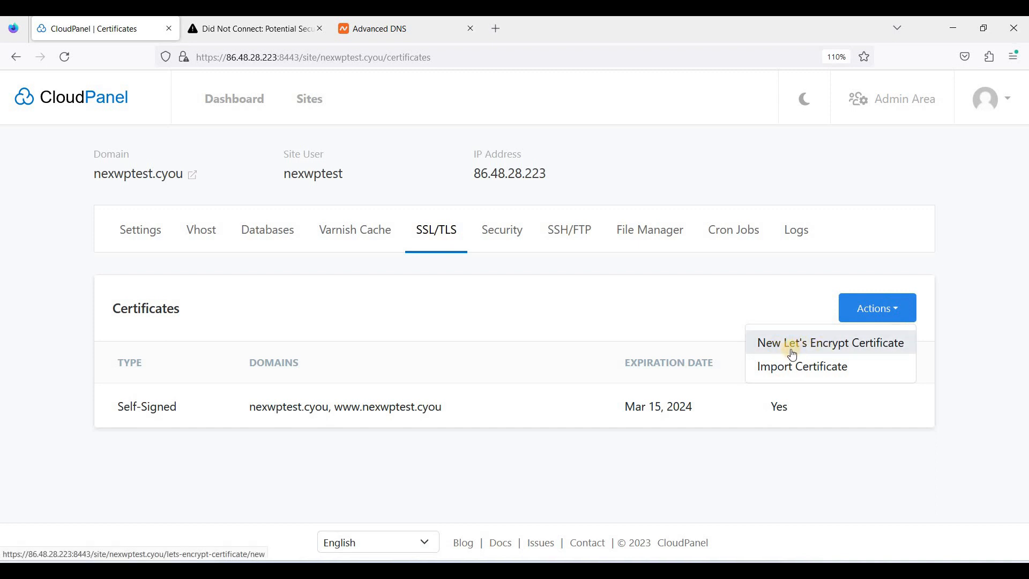
{"action": "mouse_move", "coordinate": [815, 349]}
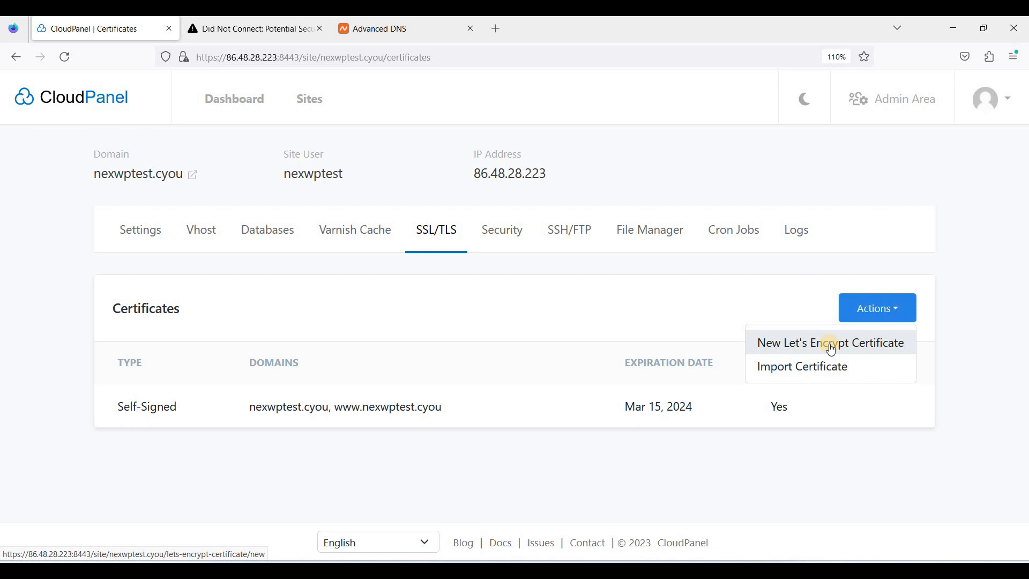
{"action": "left_click", "coordinate": [829, 343]}
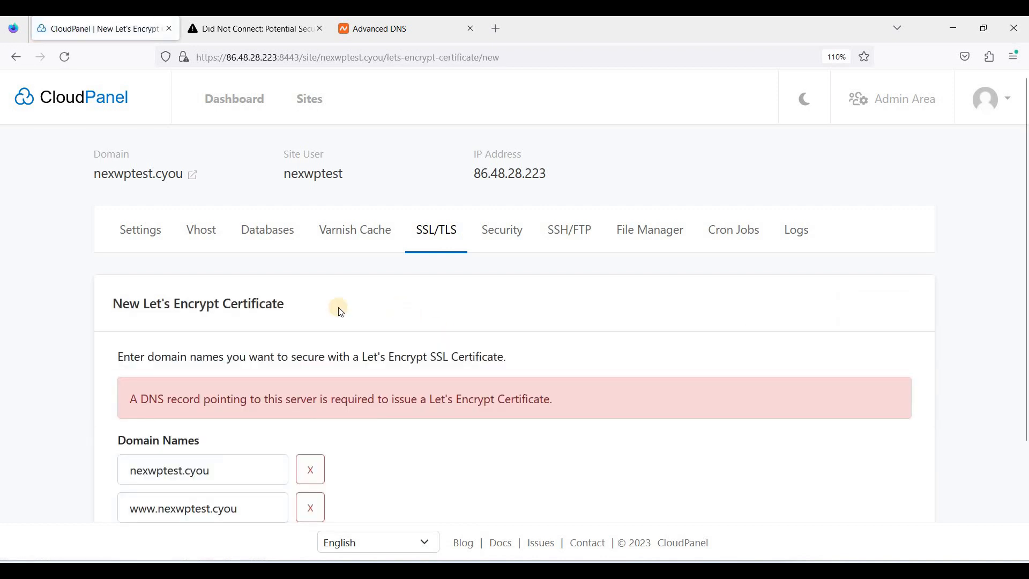
{"action": "scroll", "scroll_direction": "down", "scroll_amount": 3}
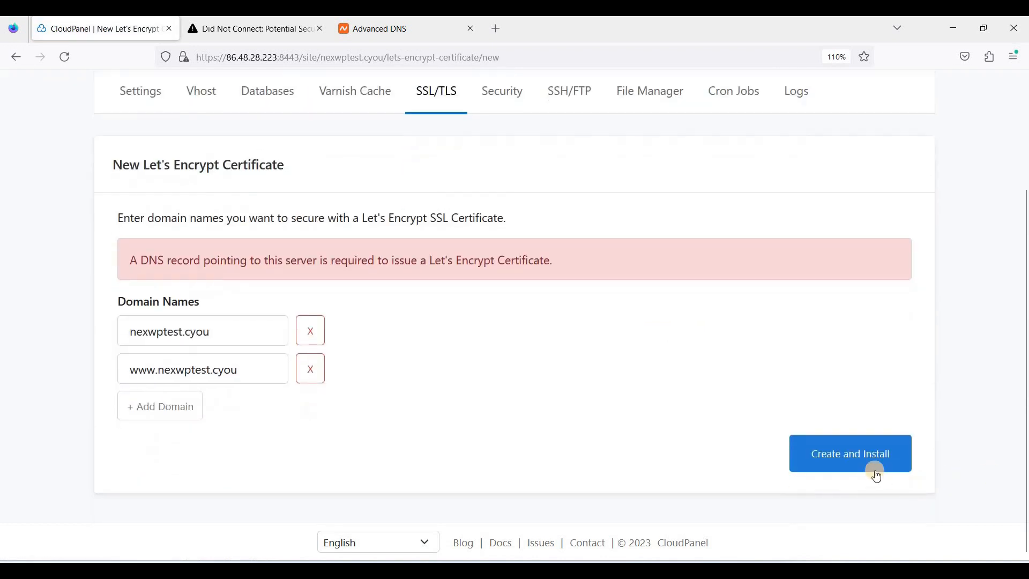
{"action": "mouse_move", "coordinate": [854, 453]}
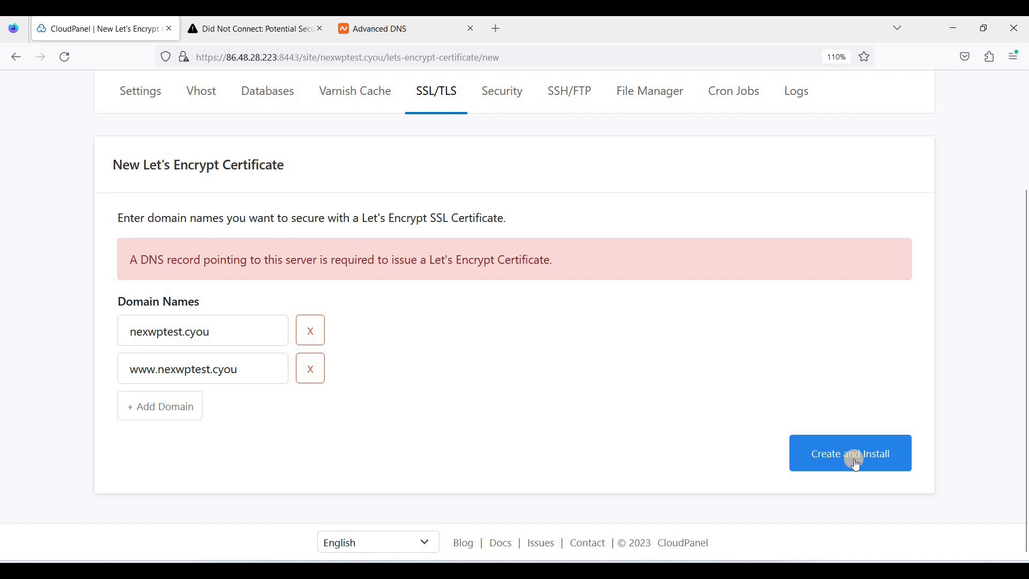
{"action": "left_click", "coordinate": [848, 452]}
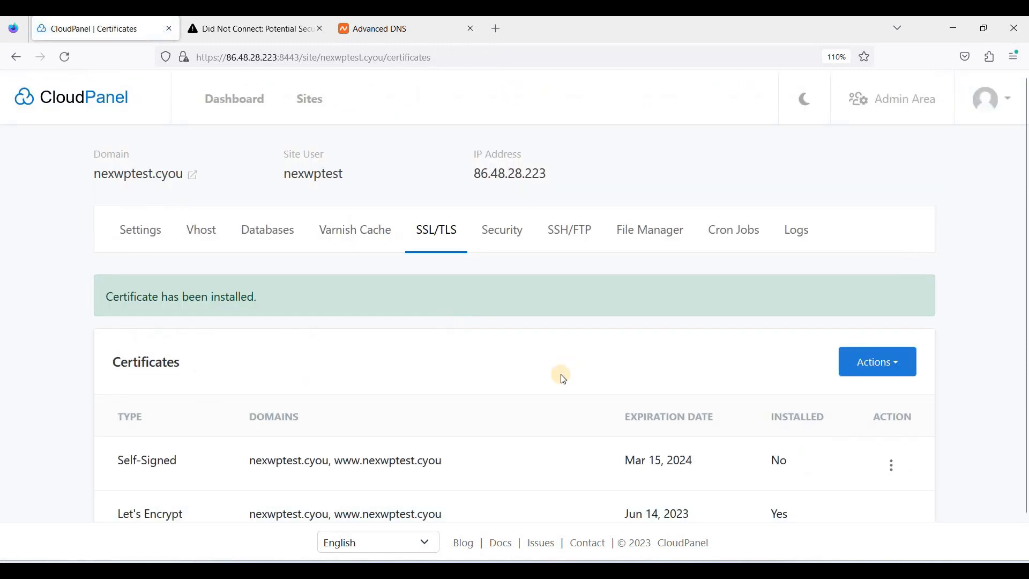
Reload the wp-admin tab over HTTPS and check the secure connection details.
{"action": "left_click", "coordinate": [255, 28]}
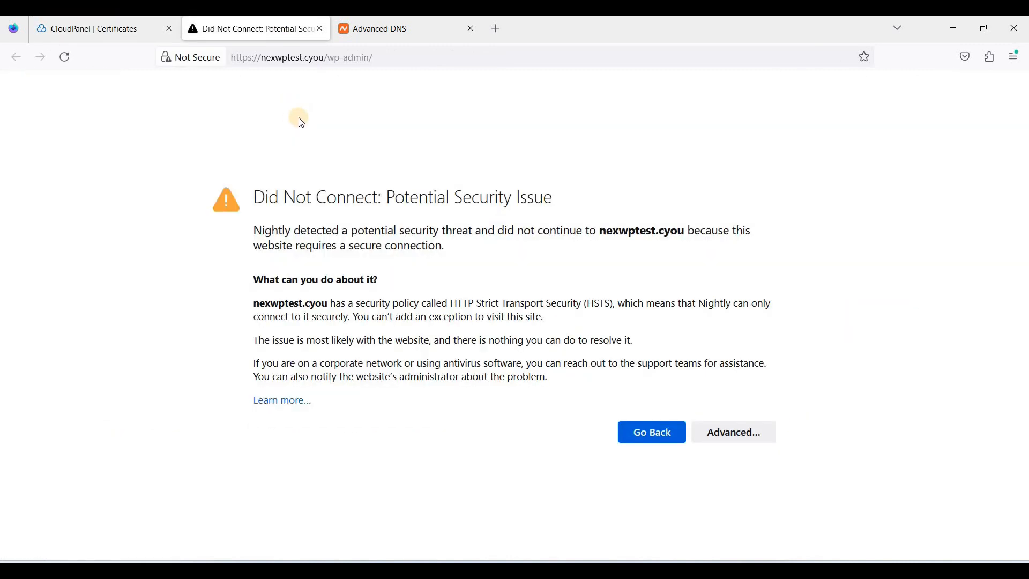
{"action": "right_click", "coordinate": [255, 28]}
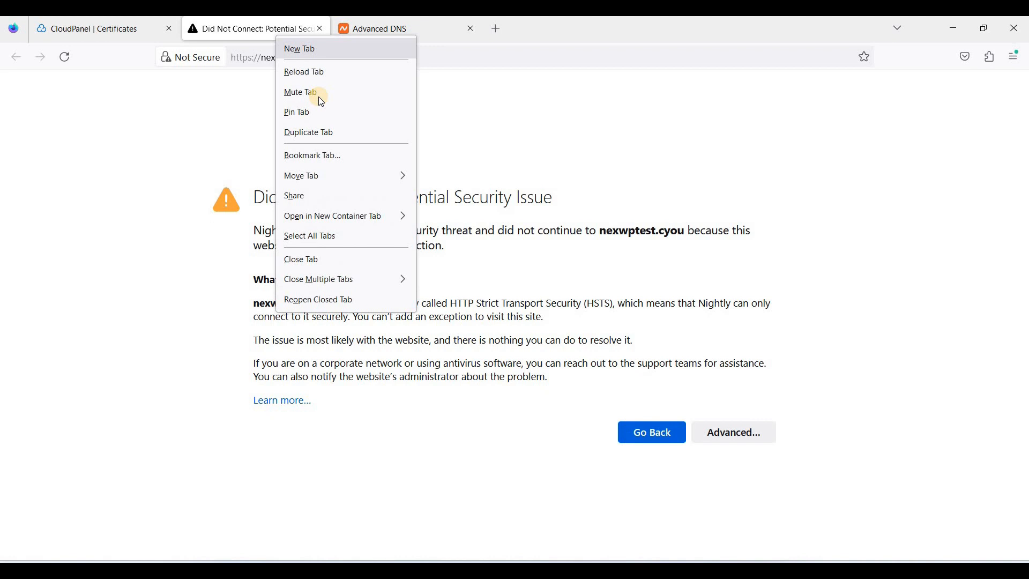
{"action": "mouse_move", "coordinate": [315, 75]}
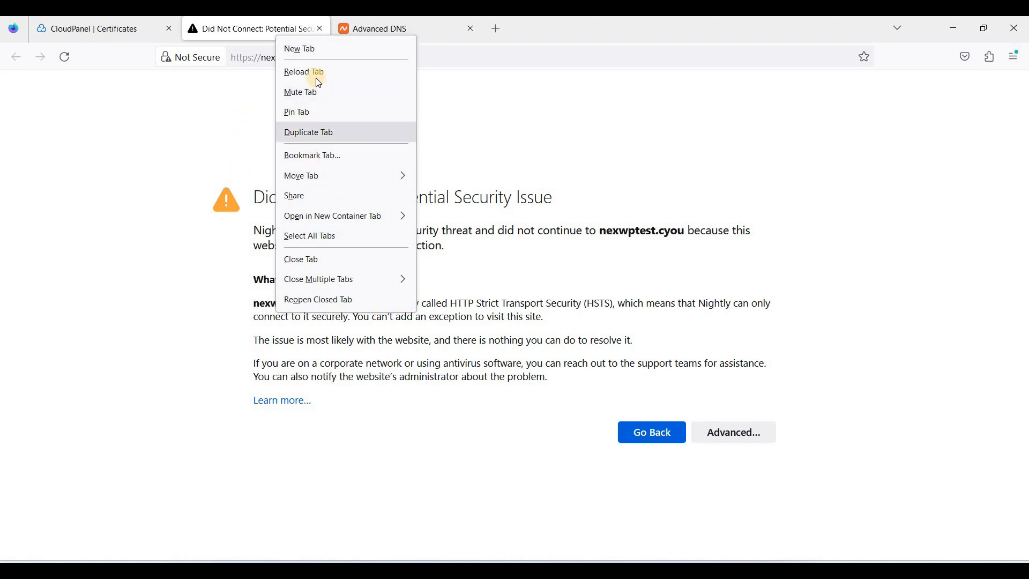
{"action": "left_click", "coordinate": [303, 72]}
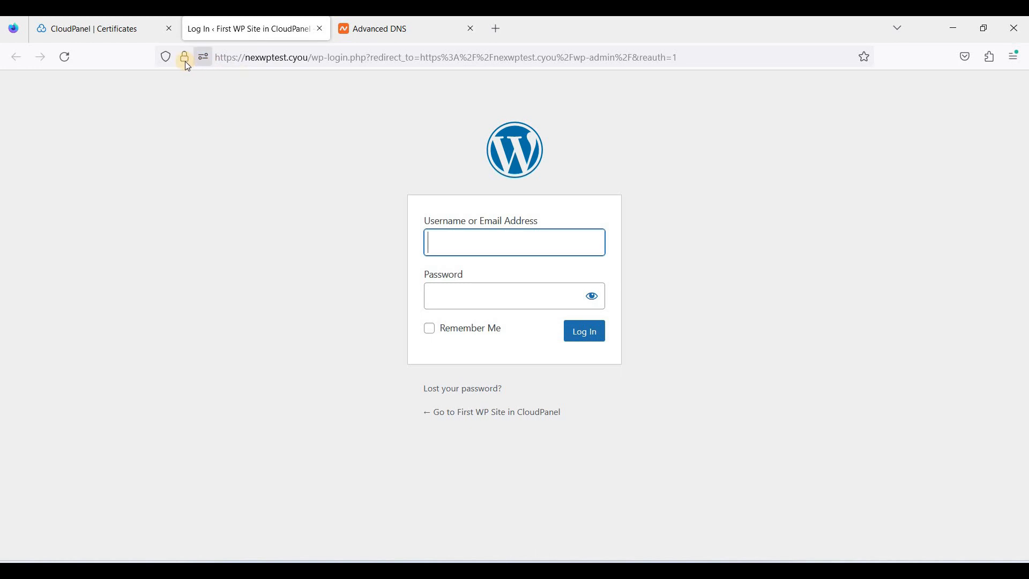
{"action": "left_click", "coordinate": [184, 57]}
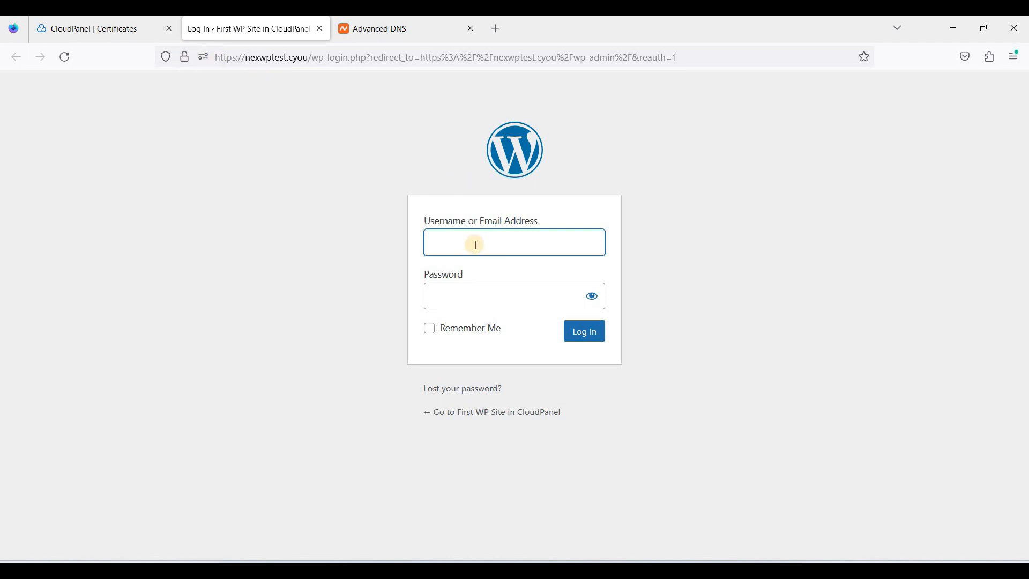
Log in as admin with the copied password, declining Firefox's save prompt.
{"action": "type", "text": "admin"}
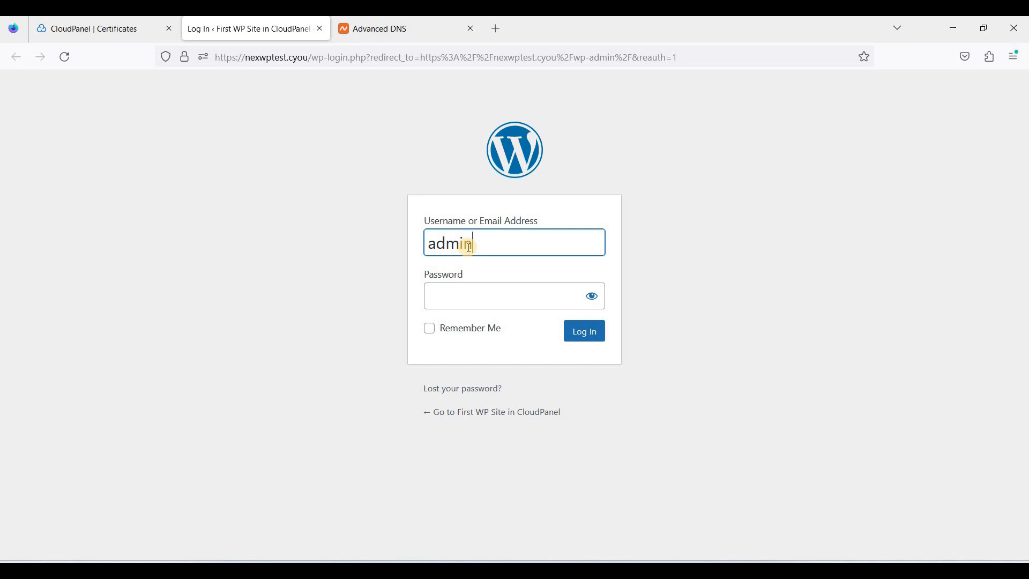
{"action": "left_click", "coordinate": [513, 295]}
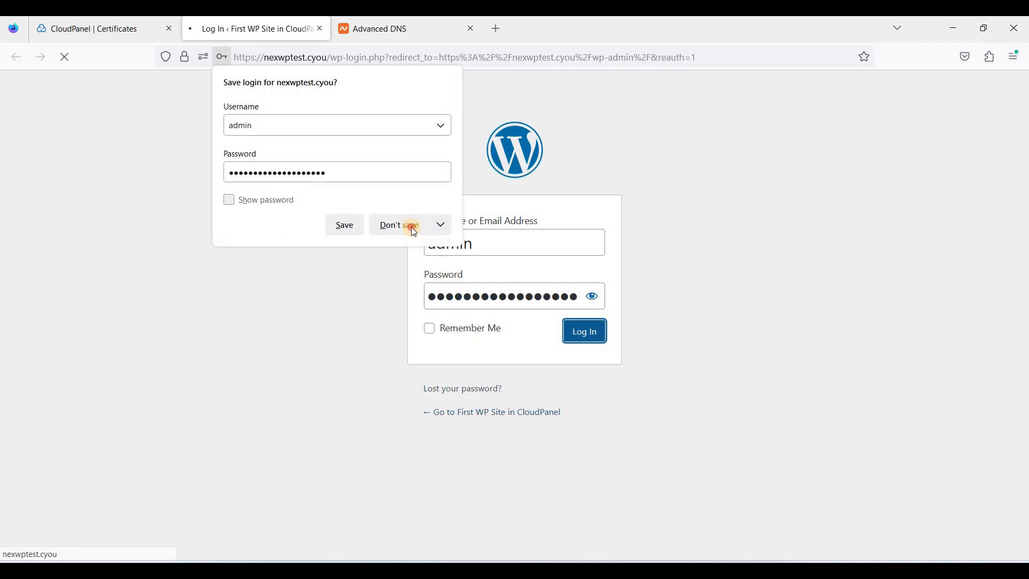
{"action": "left_click", "coordinate": [398, 227]}
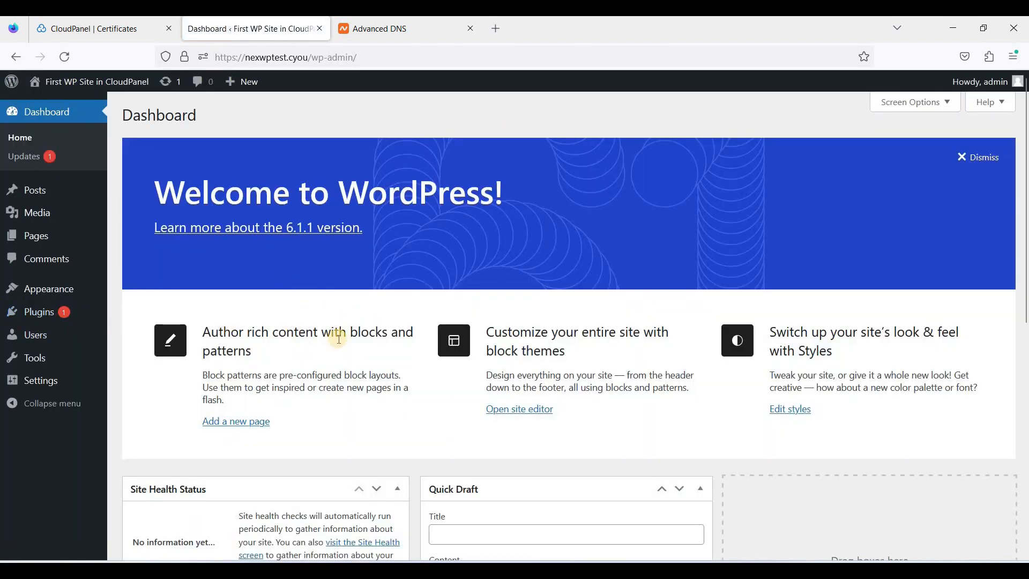
{"action": "mouse_move", "coordinate": [107, 340]}
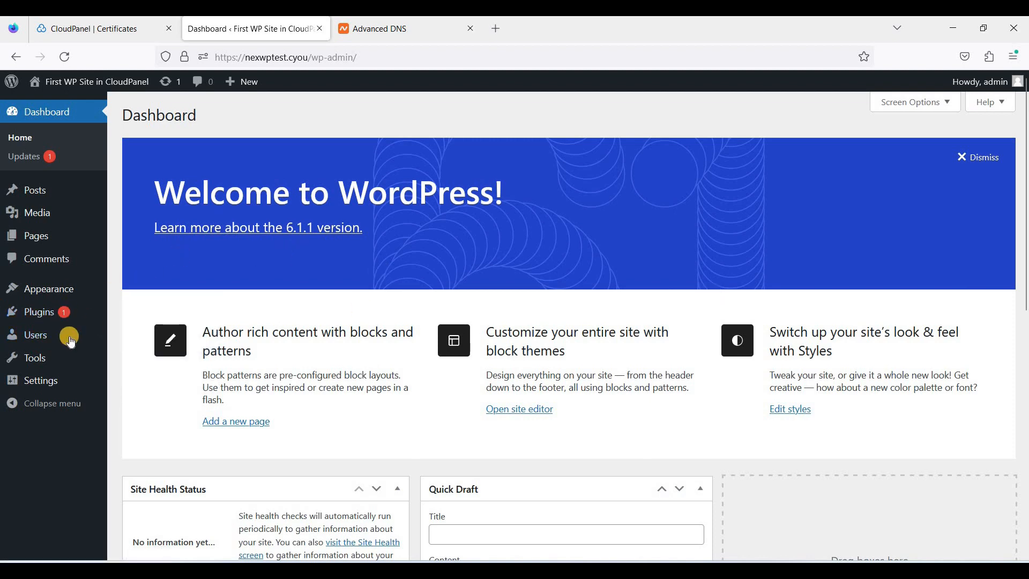
{"action": "mouse_move", "coordinate": [39, 311]}
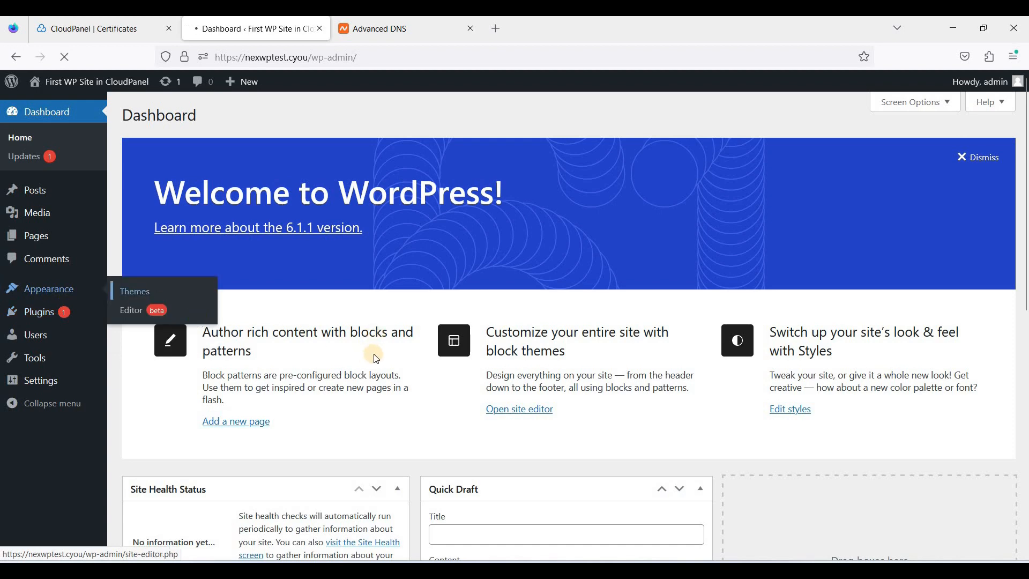
In Appearance > Themes > Add New, scroll to the Kadence theme.
{"action": "left_click", "coordinate": [135, 292]}
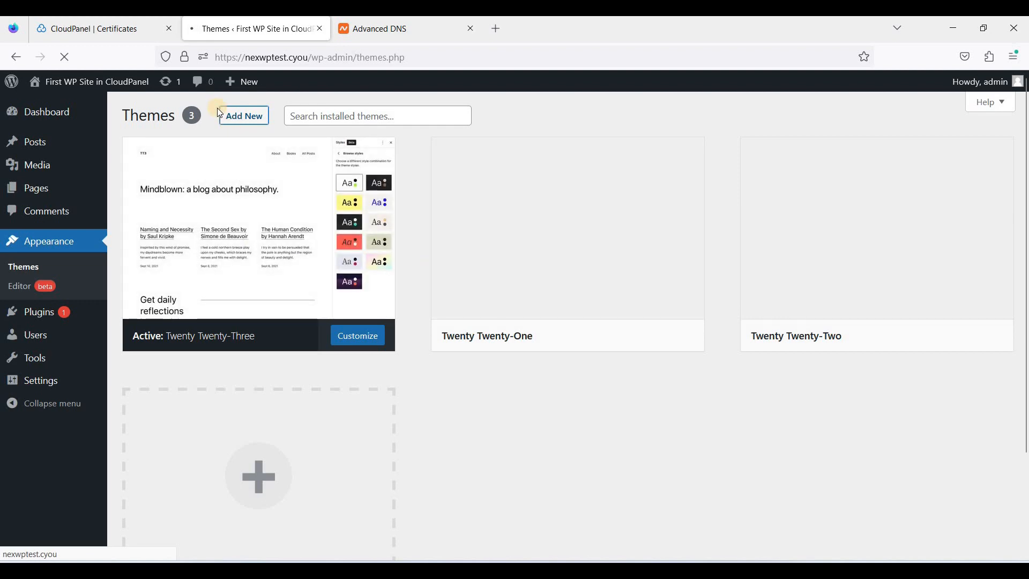
{"action": "scroll", "scroll_direction": "down", "scroll_amount": 3}
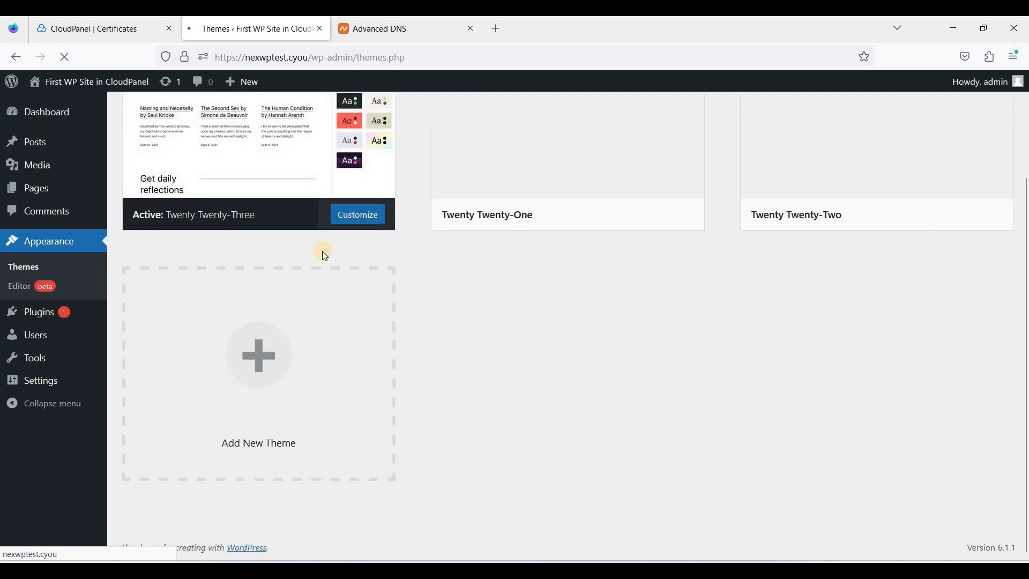
{"action": "left_click", "coordinate": [258, 355]}
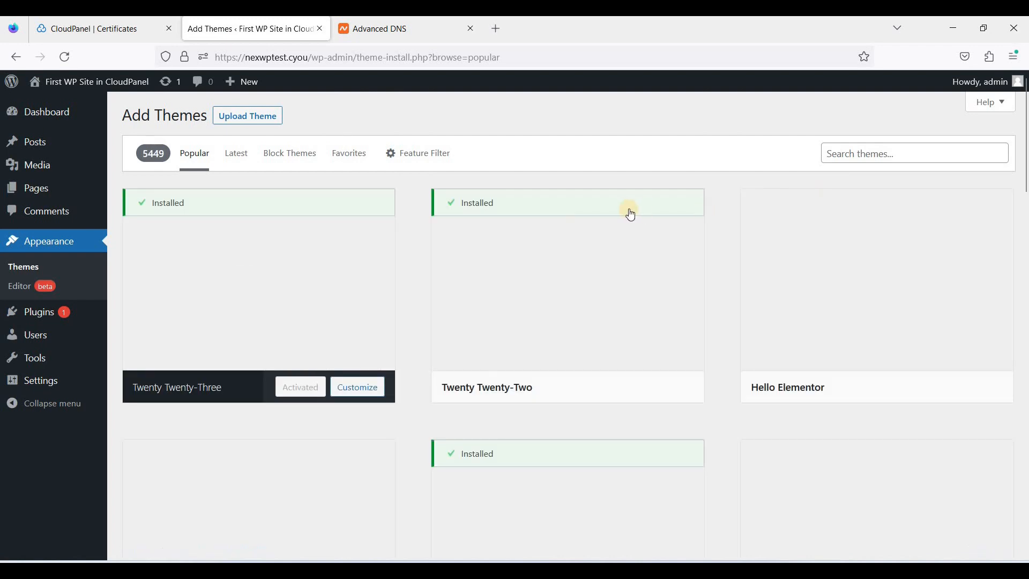
{"action": "scroll", "scroll_direction": "down", "scroll_amount": 3}
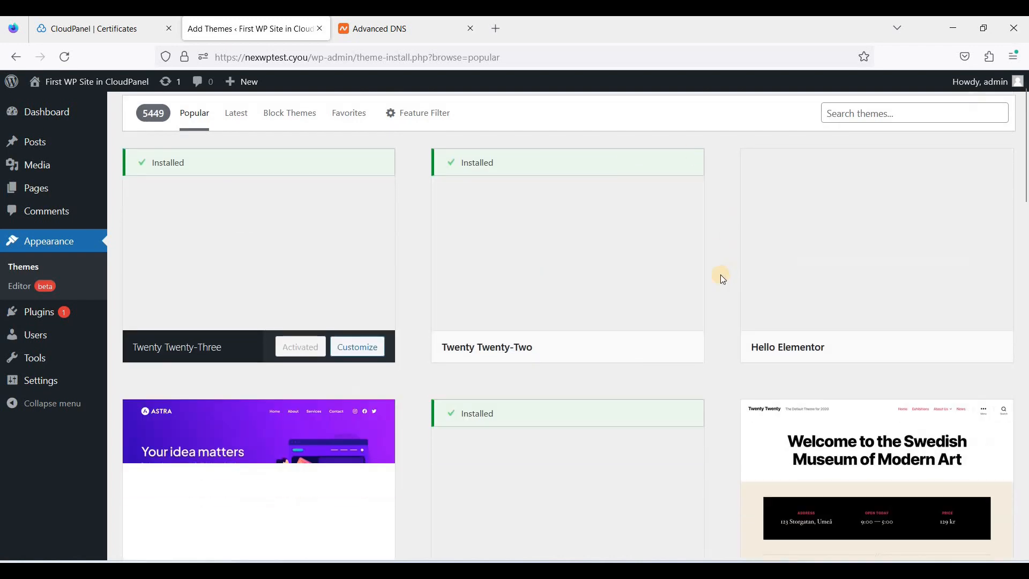
{"action": "scroll", "scroll_direction": "down", "scroll_amount": 3}
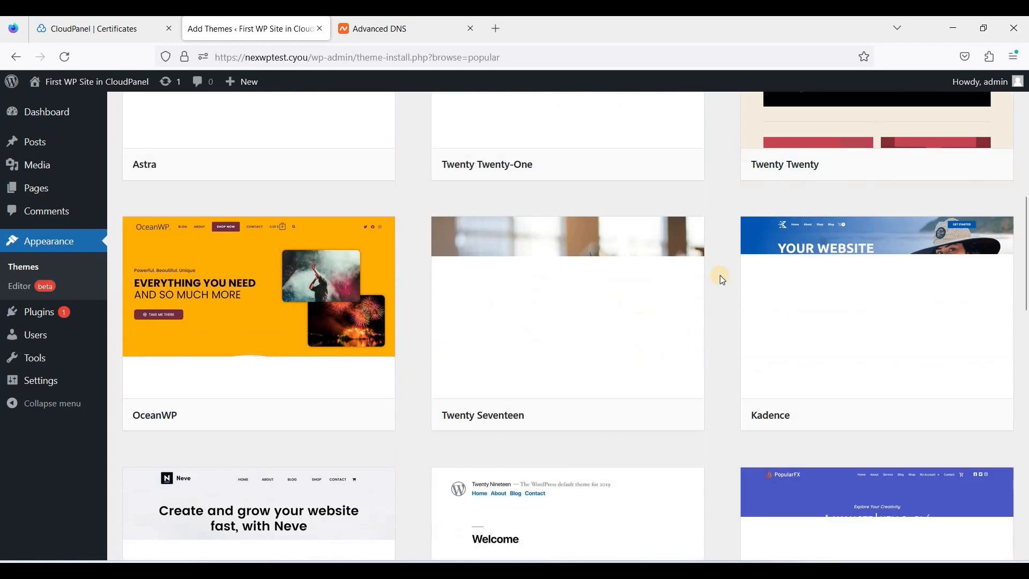
{"action": "scroll", "scroll_direction": "down", "scroll_amount": 3}
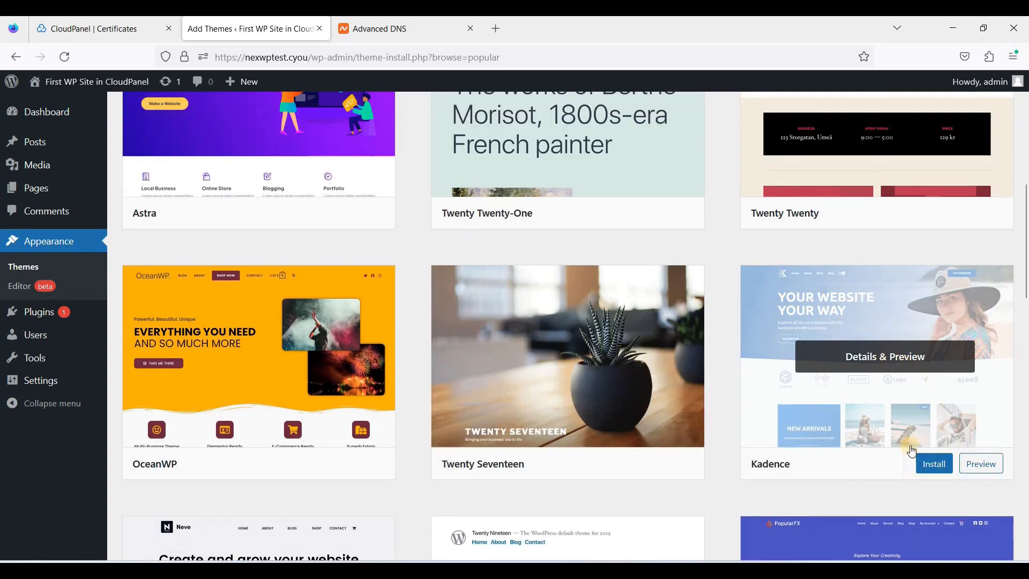
Install and activate the Kadence theme.
{"action": "left_click", "coordinate": [934, 462]}
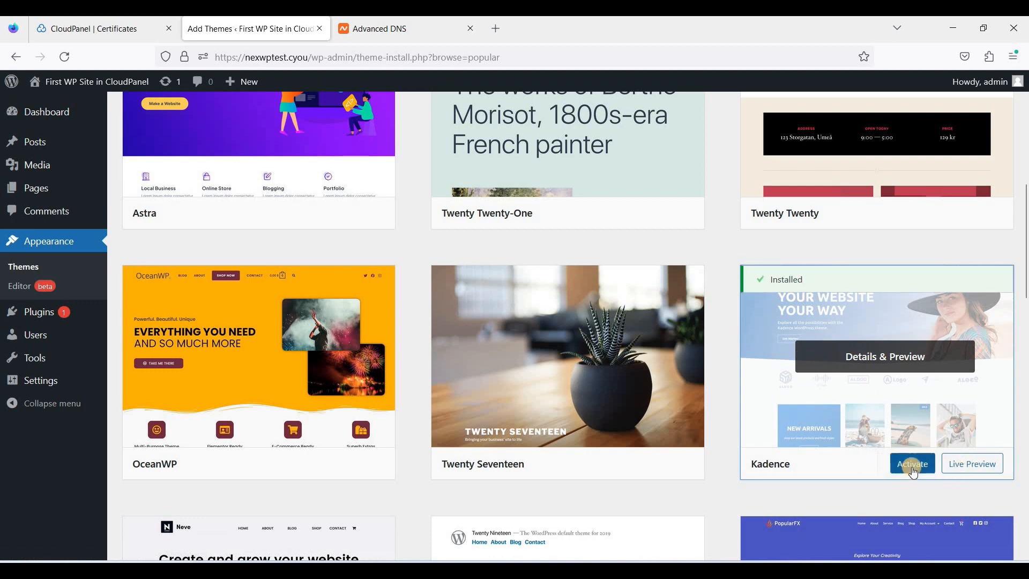
{"action": "mouse_move", "coordinate": [706, 432]}
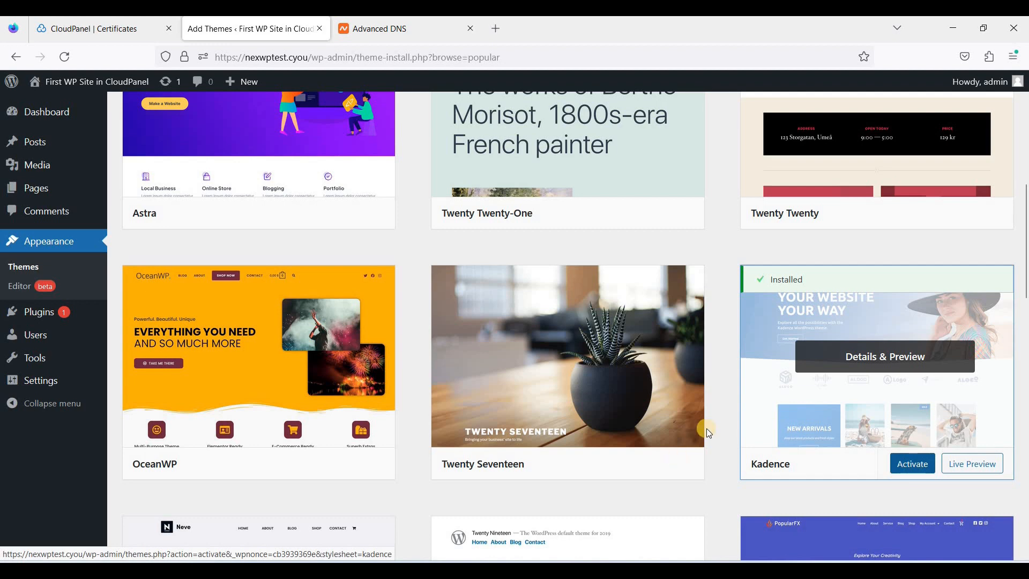
{"action": "left_click", "coordinate": [911, 463]}
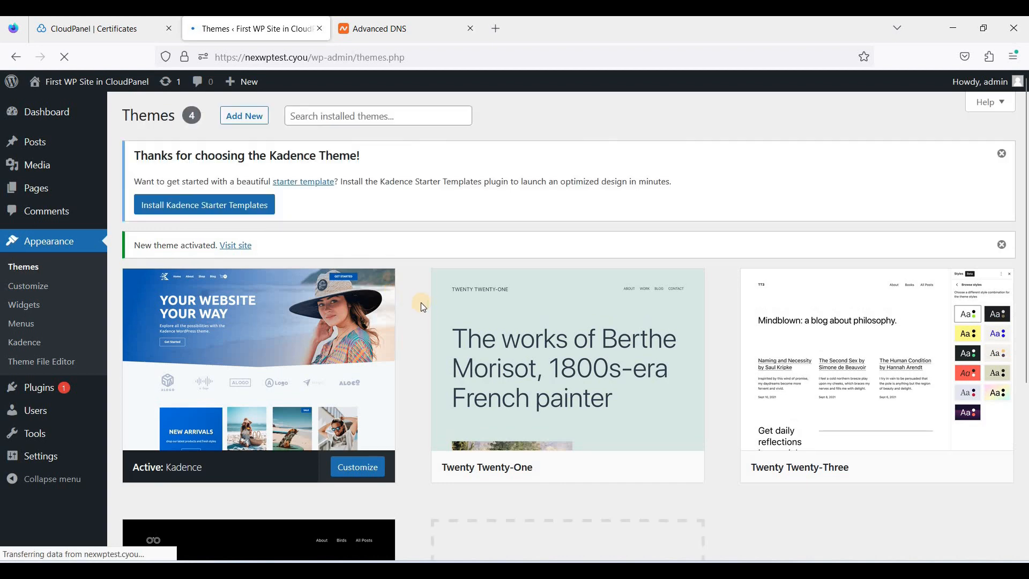
Install Kadence Starter Templates and import the Influencer template as a full site.
{"action": "left_click", "coordinate": [204, 204]}
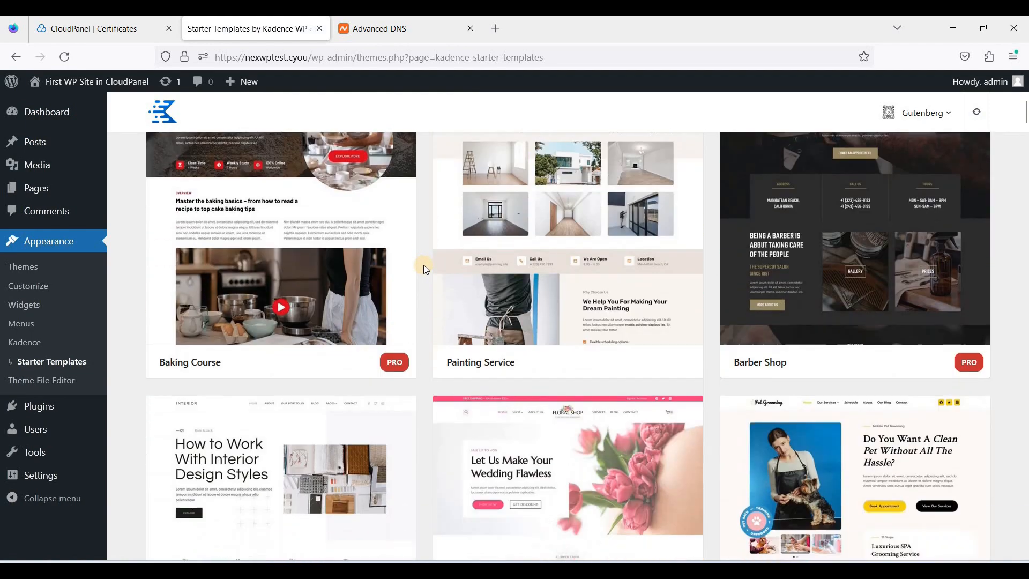
{"action": "scroll", "scroll_direction": "down", "scroll_amount": 3}
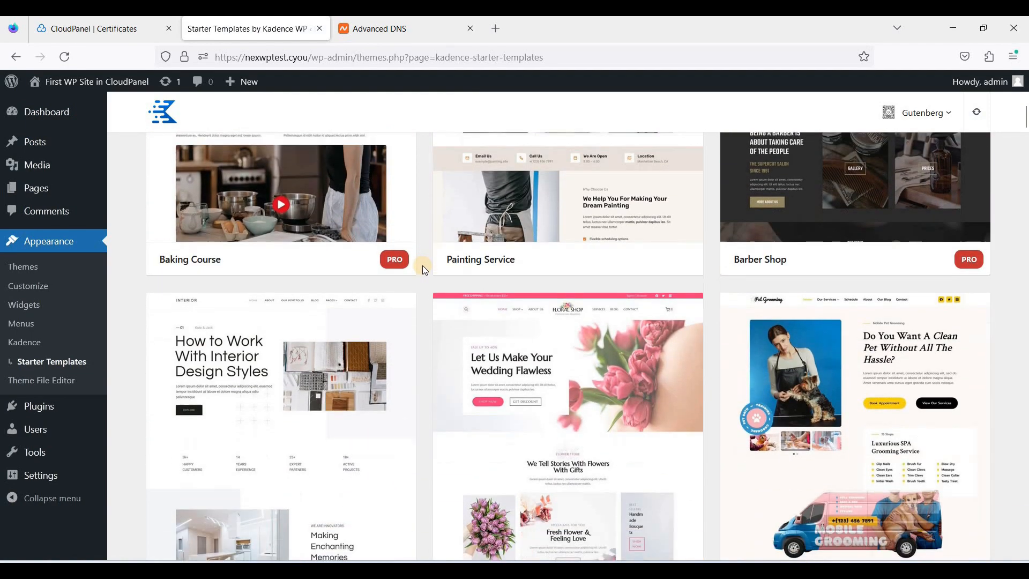
{"action": "scroll", "scroll_direction": "down", "scroll_amount": 3}
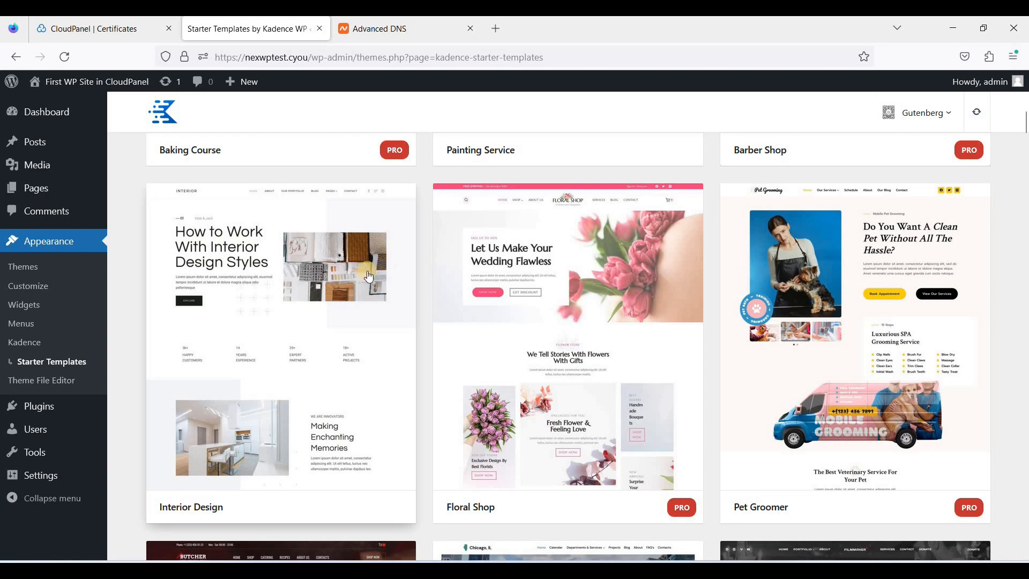
{"action": "scroll", "scroll_direction": "down", "scroll_amount": 3}
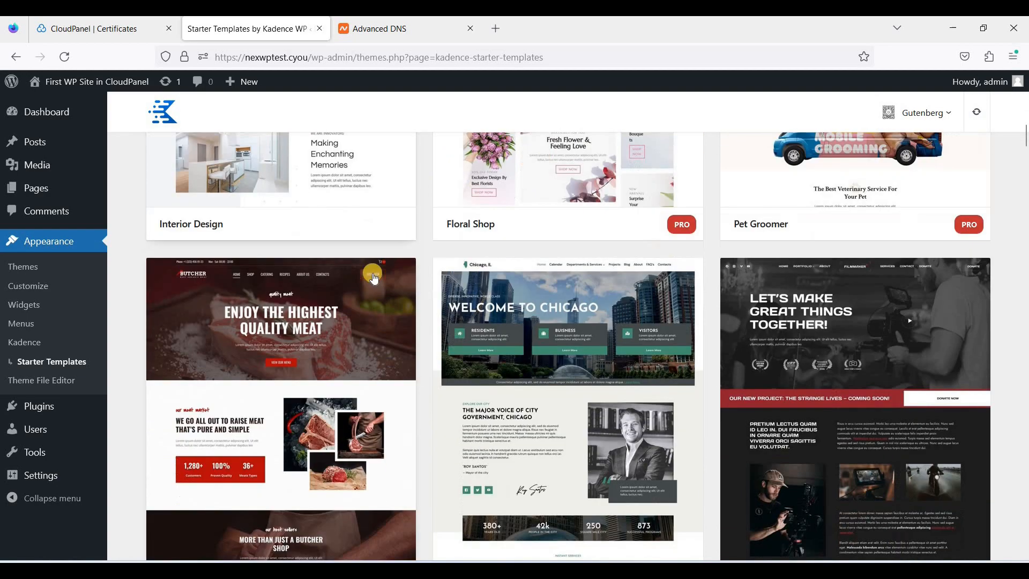
{"action": "scroll", "scroll_direction": "down", "scroll_amount": 3}
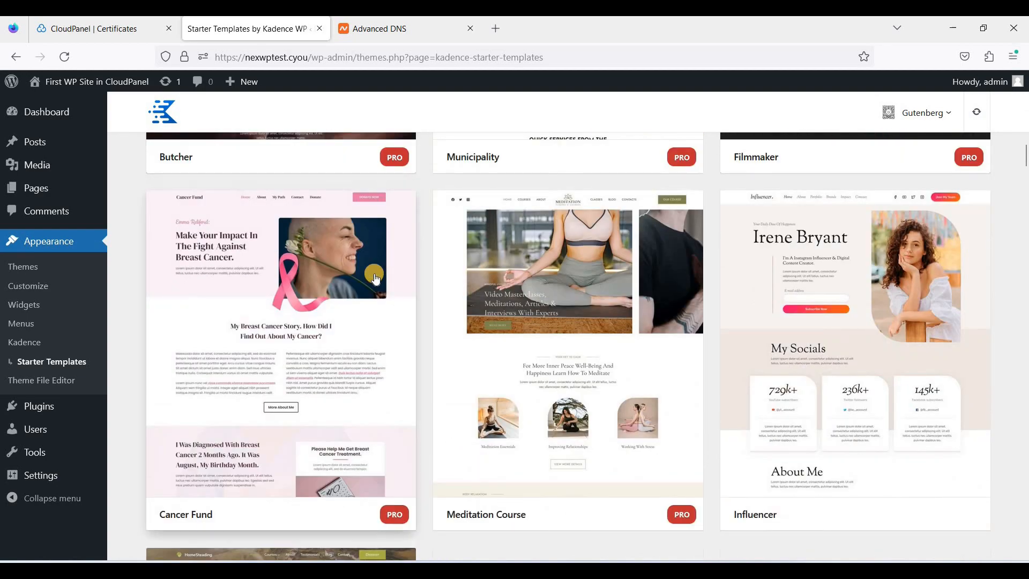
{"action": "scroll", "scroll_direction": "down", "scroll_amount": 3}
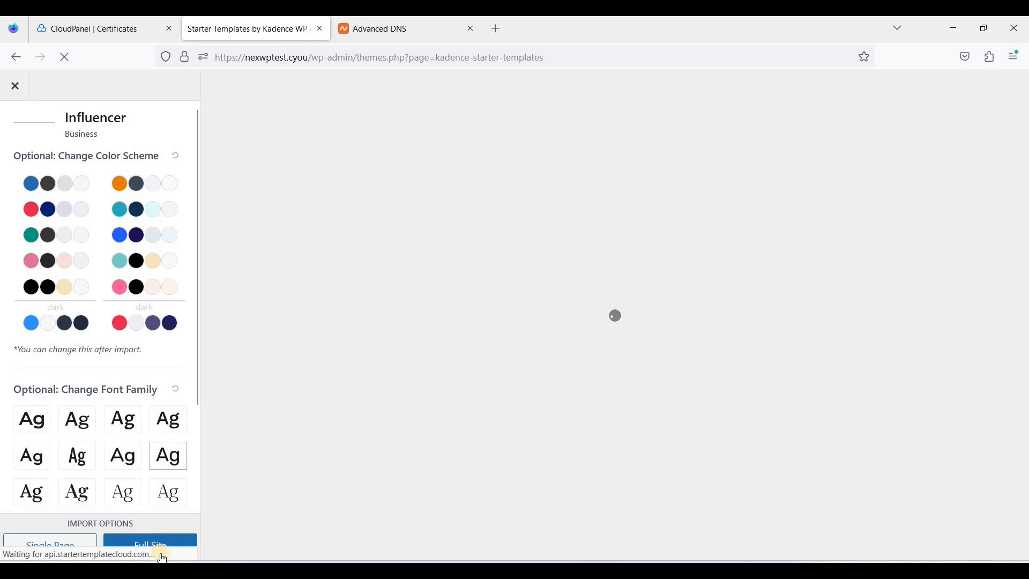
{"action": "left_click", "coordinate": [150, 544]}
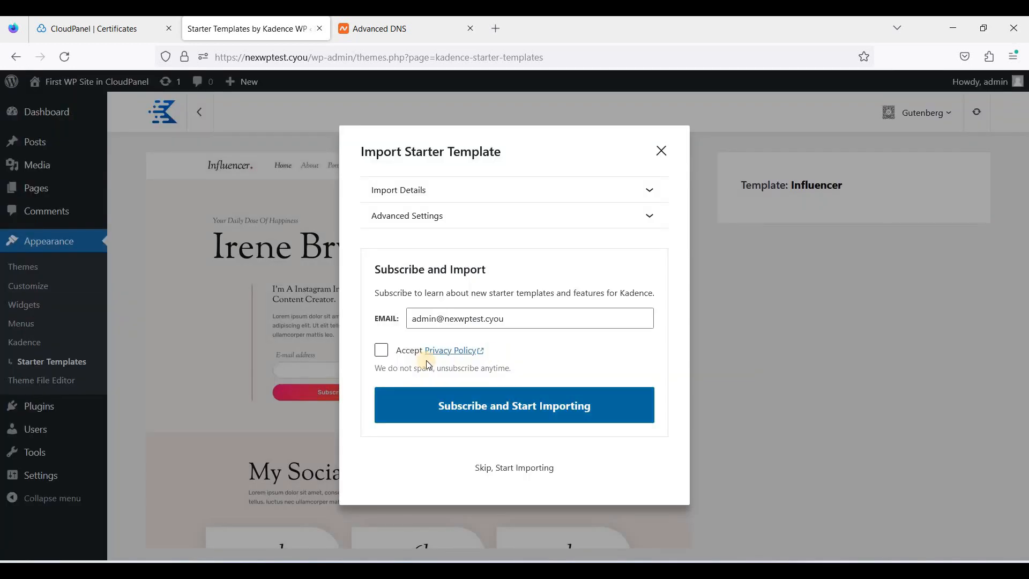
{"action": "left_click", "coordinate": [513, 467]}
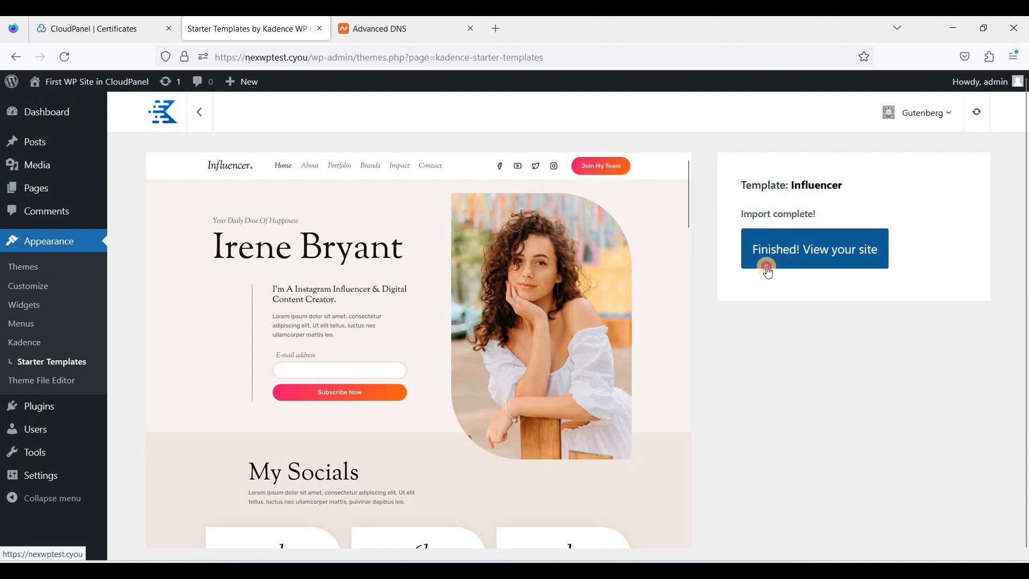
View the live nexwptest.cyou homepage and scroll through its hero, subscribe form and blog post sections.
{"action": "left_click", "coordinate": [813, 248]}
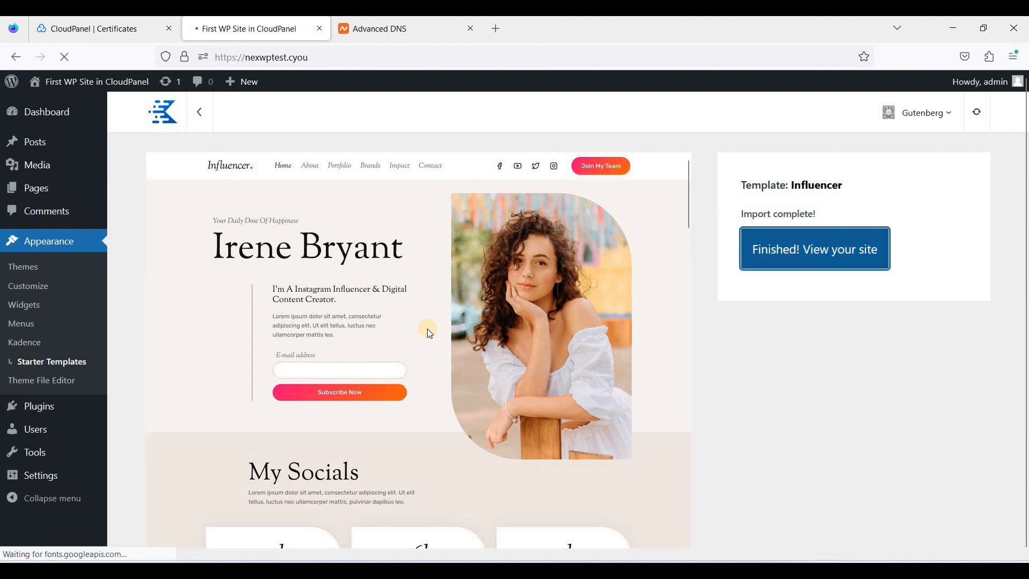
{"action": "left_click", "coordinate": [813, 248]}
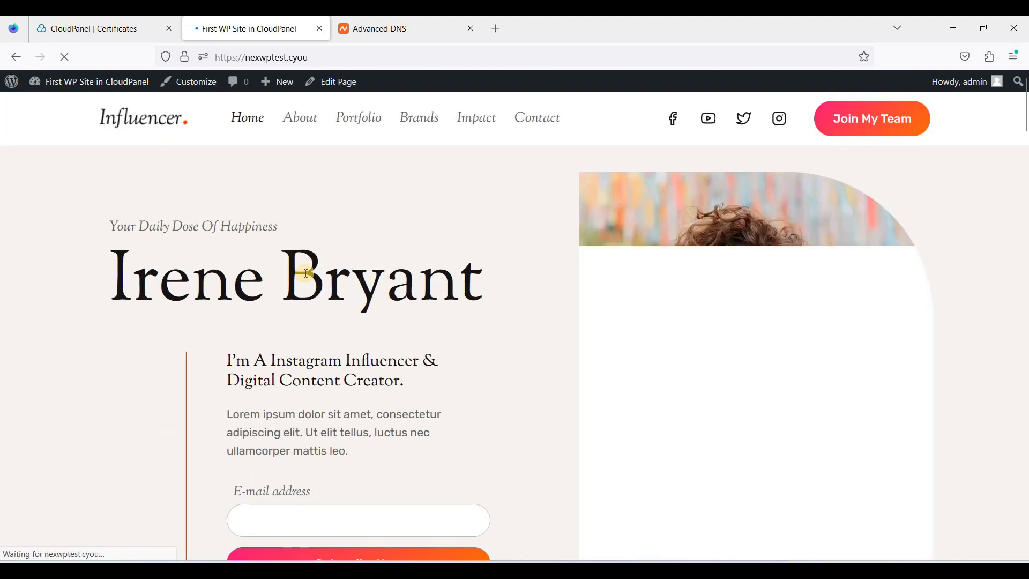
{"action": "scroll", "scroll_direction": "down", "scroll_amount": 3}
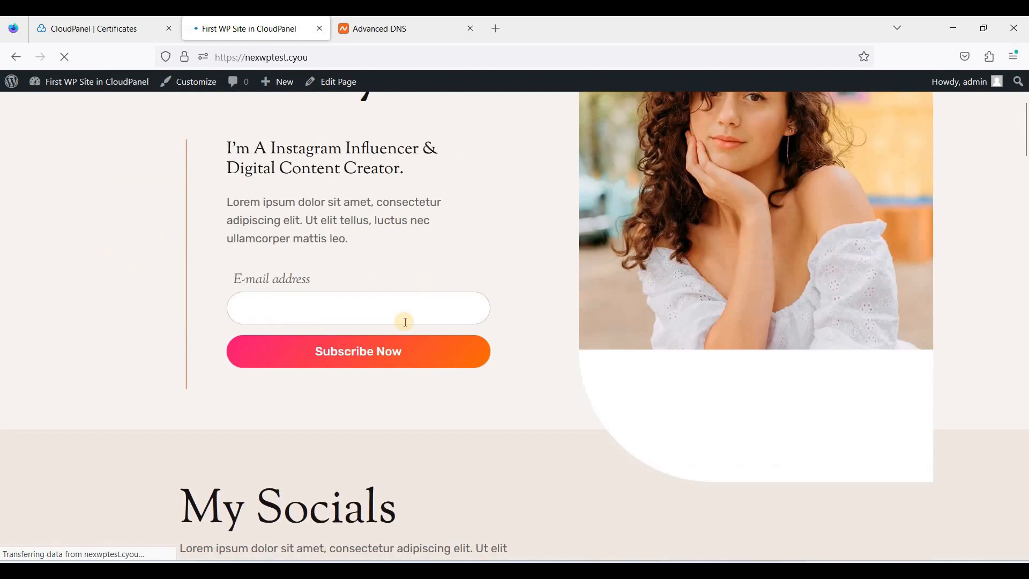
{"action": "scroll", "scroll_direction": "down", "scroll_amount": 3}
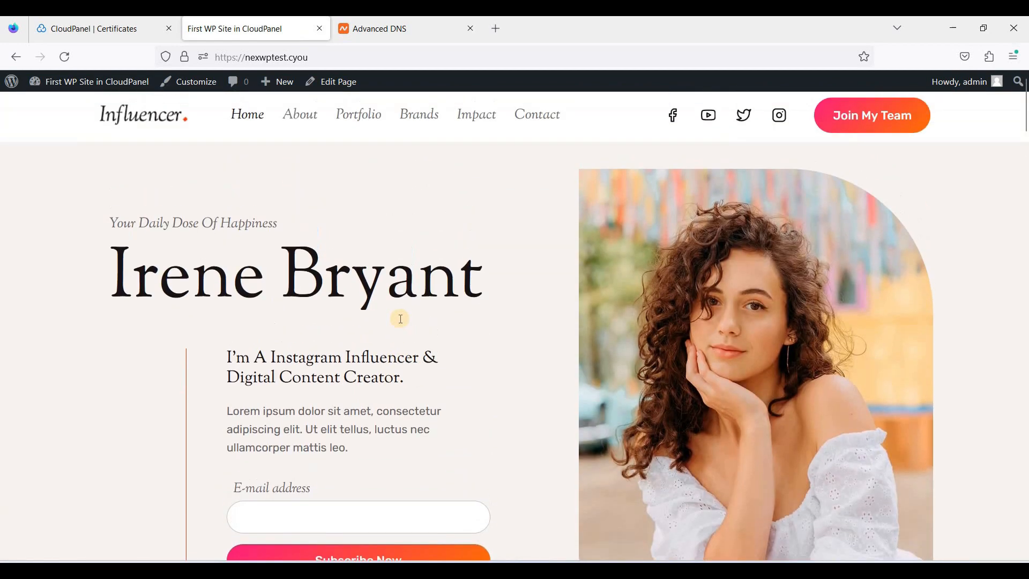
{"action": "scroll", "scroll_direction": "down", "scroll_amount": 3}
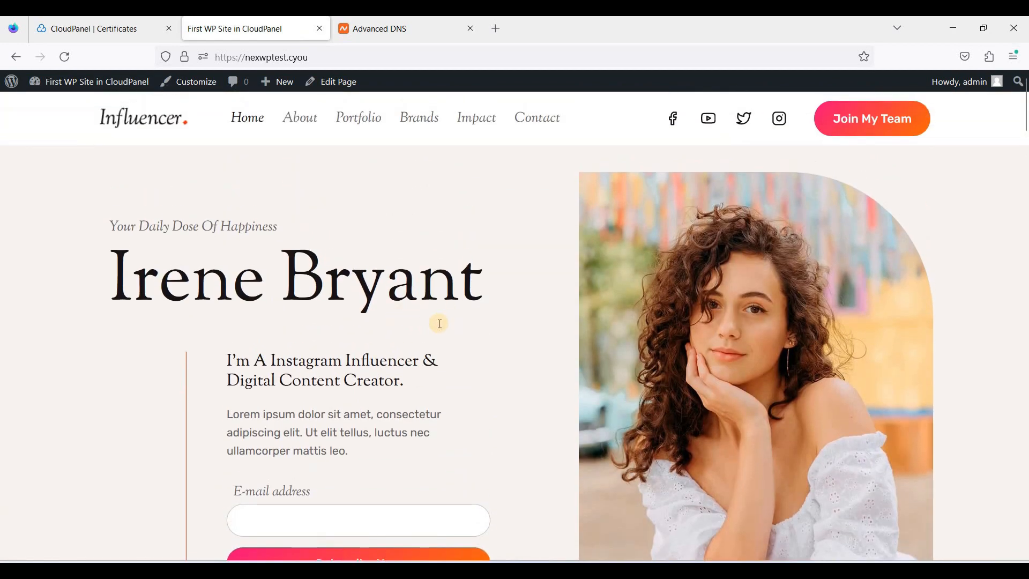
{"action": "mouse_move", "coordinate": [243, 290]}
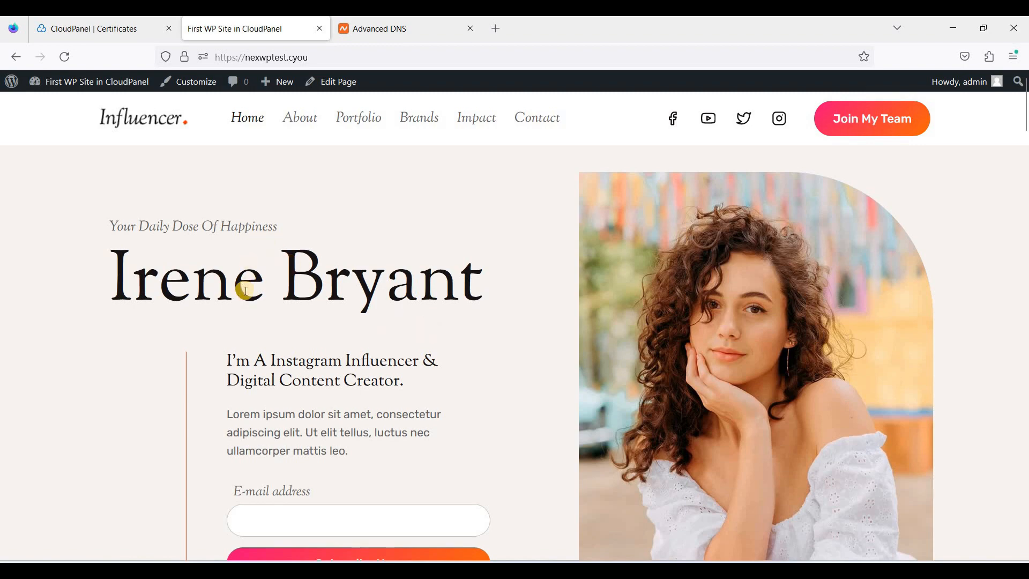
{"action": "scroll", "scroll_direction": "down", "scroll_amount": 3}
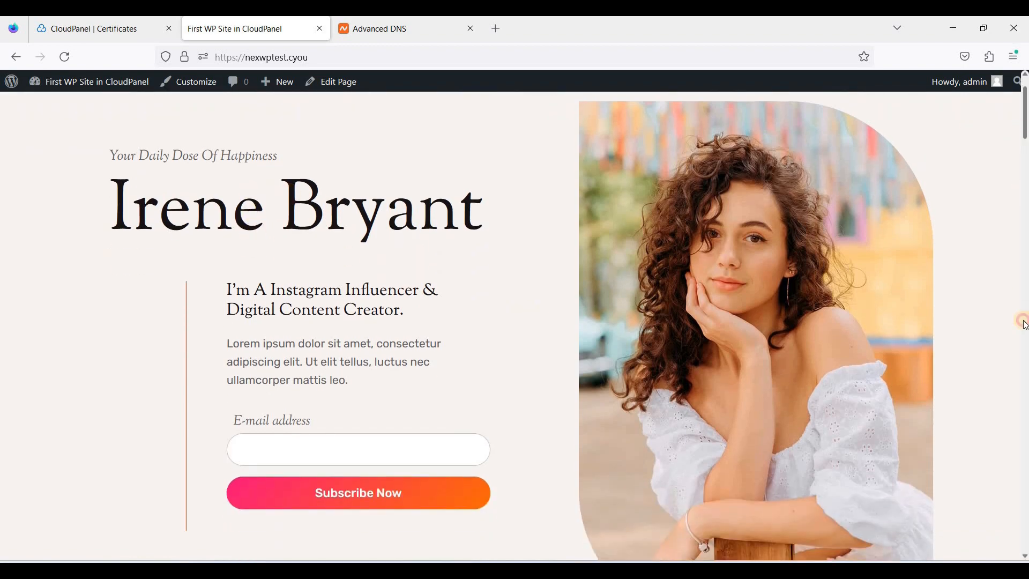
{"action": "scroll", "scroll_direction": "down", "scroll_amount": 3}
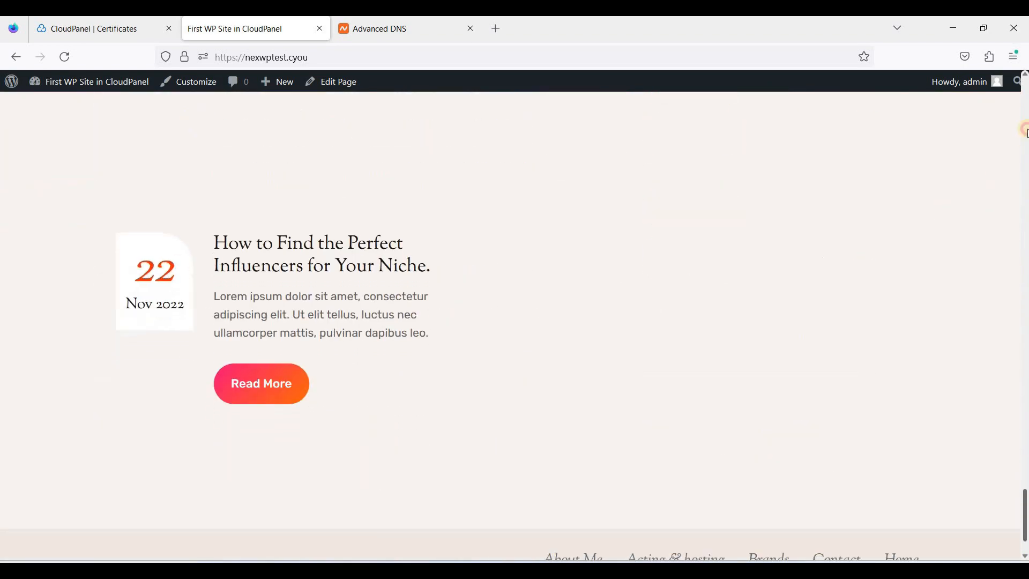